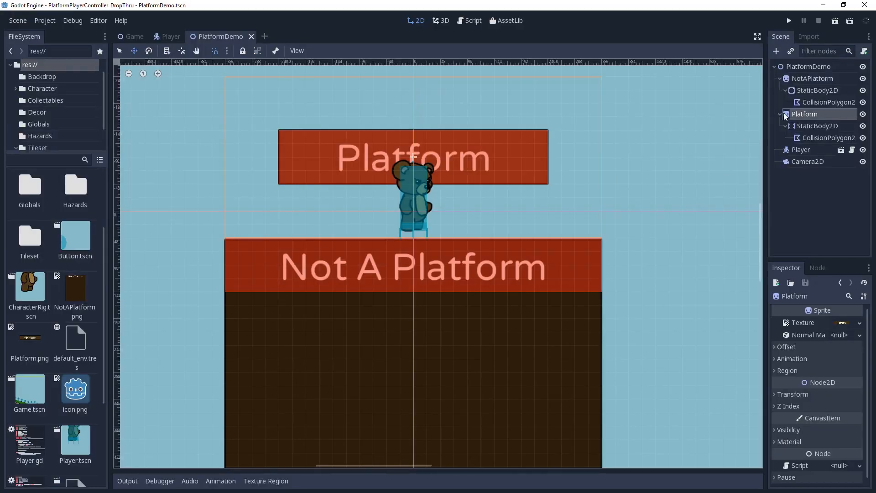
Enable One Way Collision on the Platform's CollisionPolygon2D.
{"action": "left_click", "coordinate": [829, 137]}
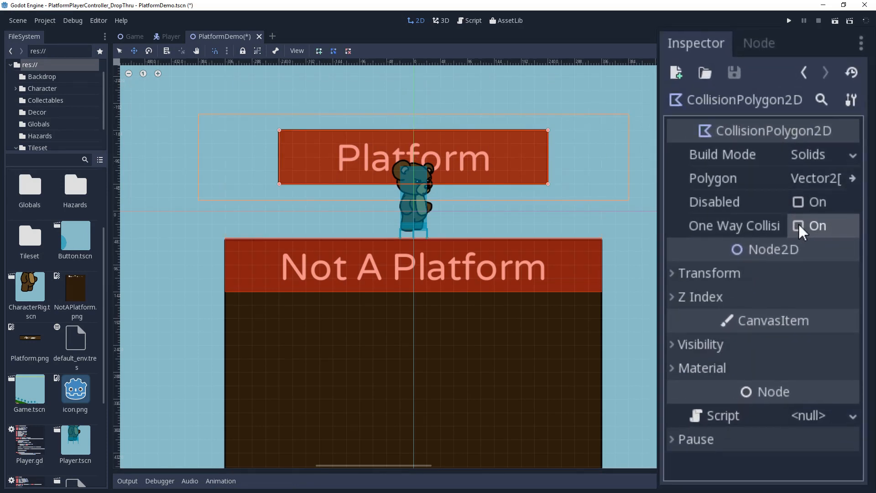
{"action": "left_click", "coordinate": [799, 225]}
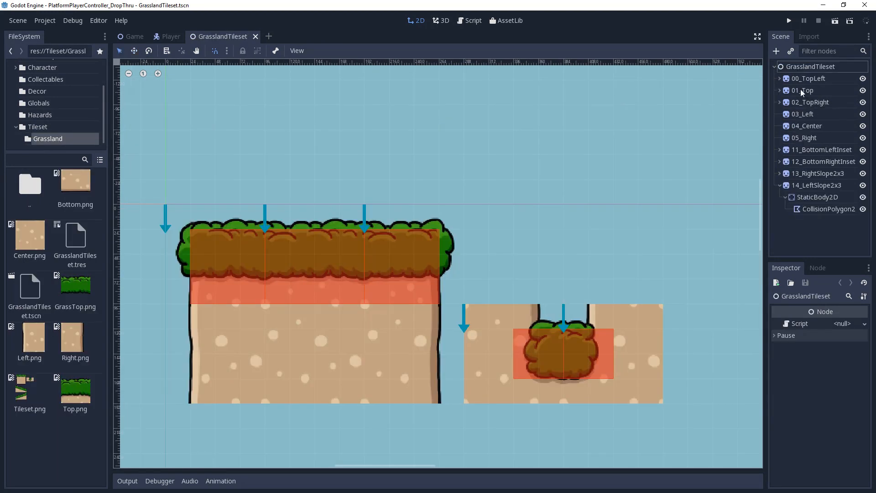
Expand 01_Top and select its CollisionPolygon2D to turn on One Way Collision.
{"action": "left_click", "coordinate": [829, 114]}
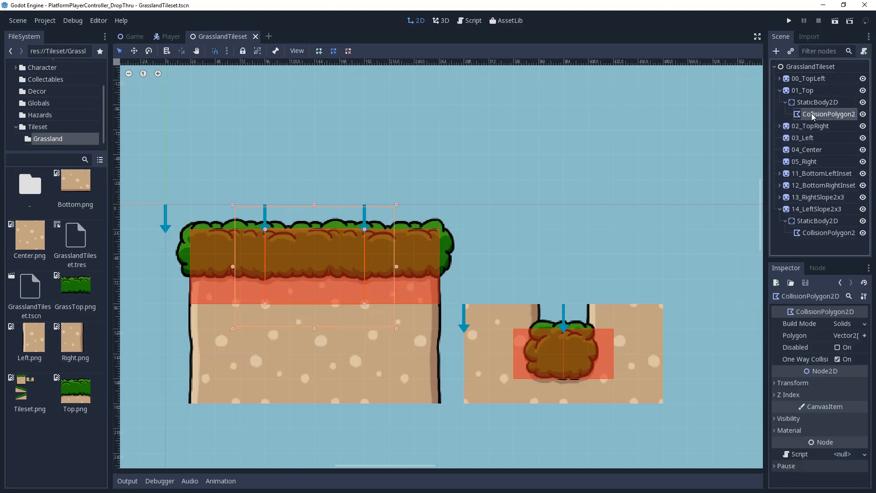
{"action": "left_click", "coordinate": [839, 359]}
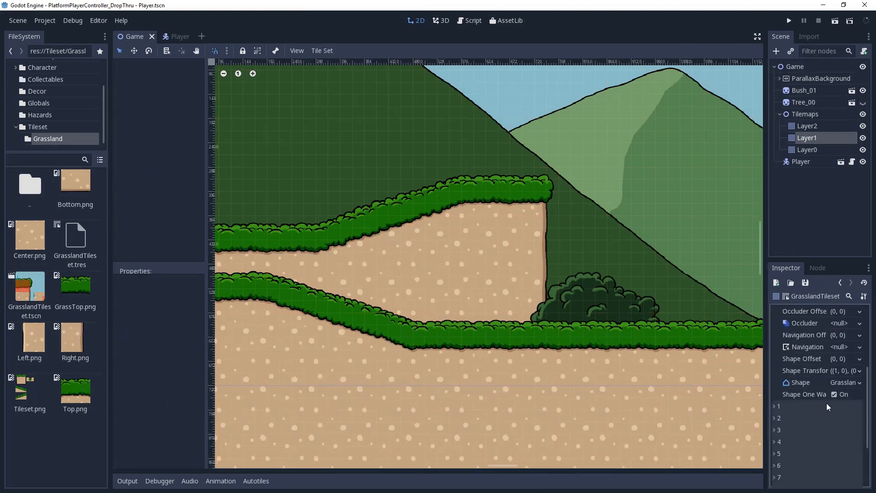
Toggle Shape One Way in the Game scene's TileSet inspector and review the tile properties.
{"action": "left_click", "coordinate": [835, 395]}
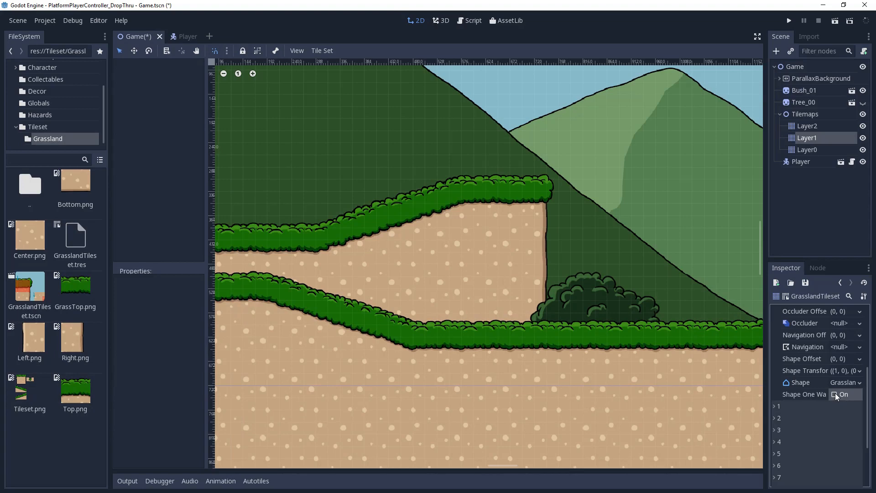
{"action": "scroll", "scroll_direction": "down", "scroll_amount": 3}
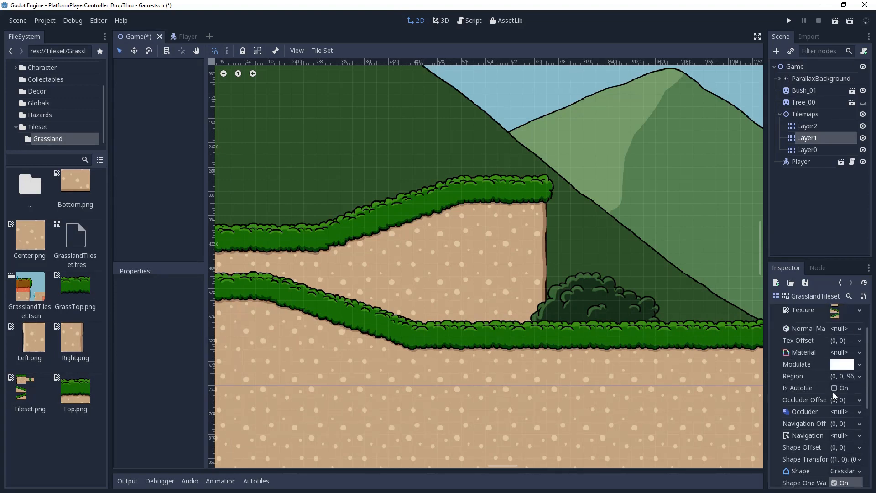
{"action": "left_click", "coordinate": [789, 20]}
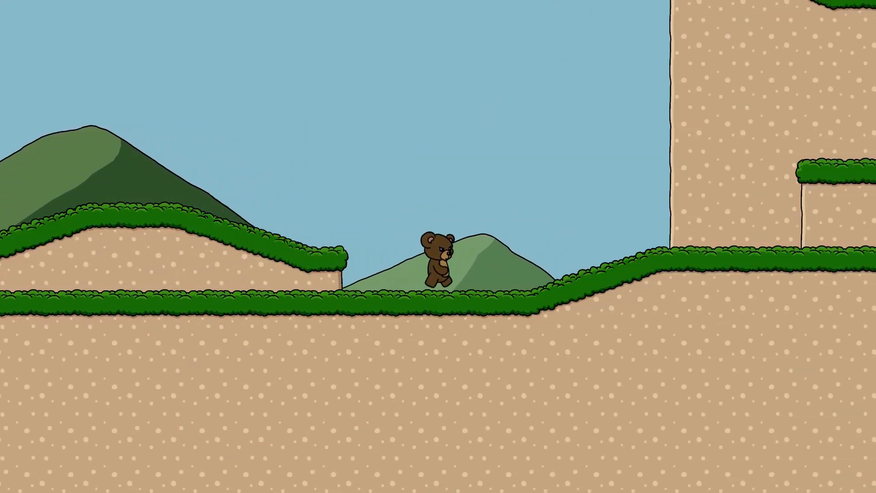
Walk the bear left and right and jump up through the grassy ledges.
{"action": "key", "text": "right"}
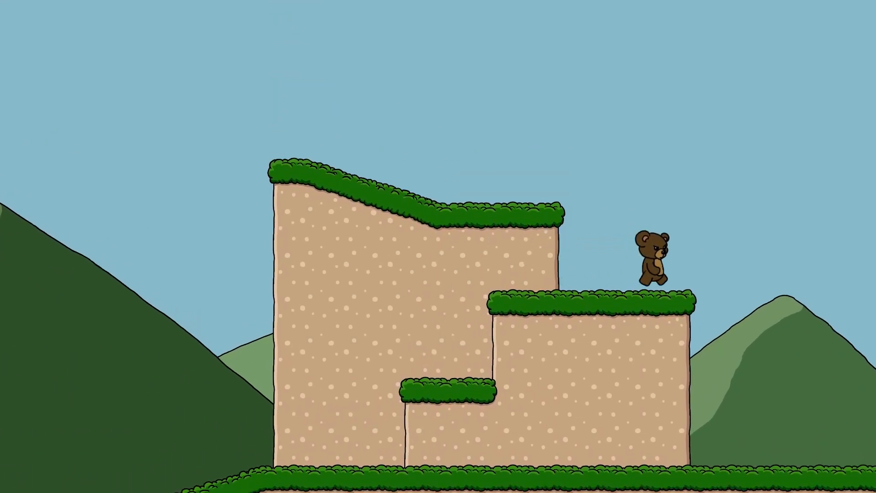
{"action": "key", "text": "Left"}
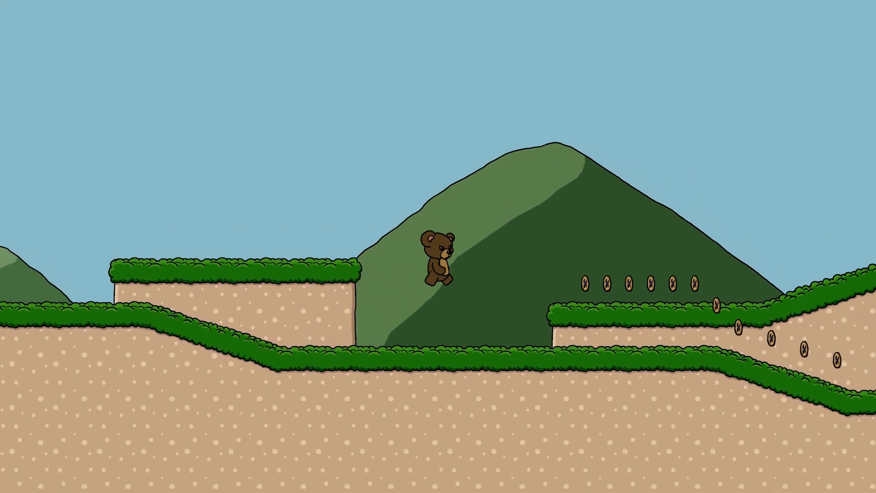
{"action": "key", "text": "Right"}
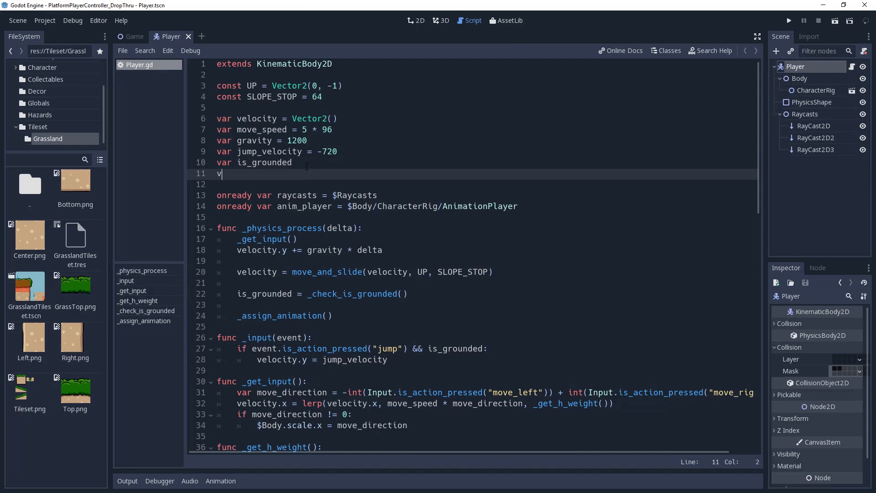
Declare var is_jumping = false and gate the is_grounded assignment with !is_jumping.
{"action": "type", "text": "ar is_jumpin"}
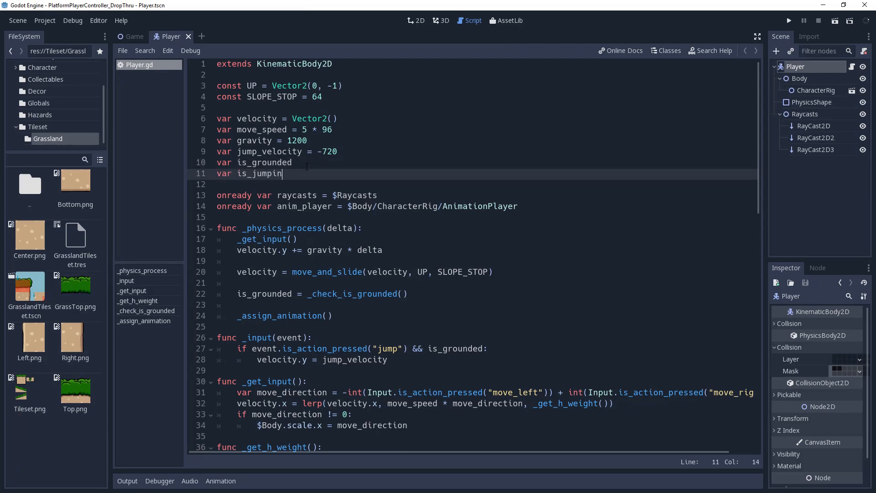
{"action": "type", "text": "g = false"}
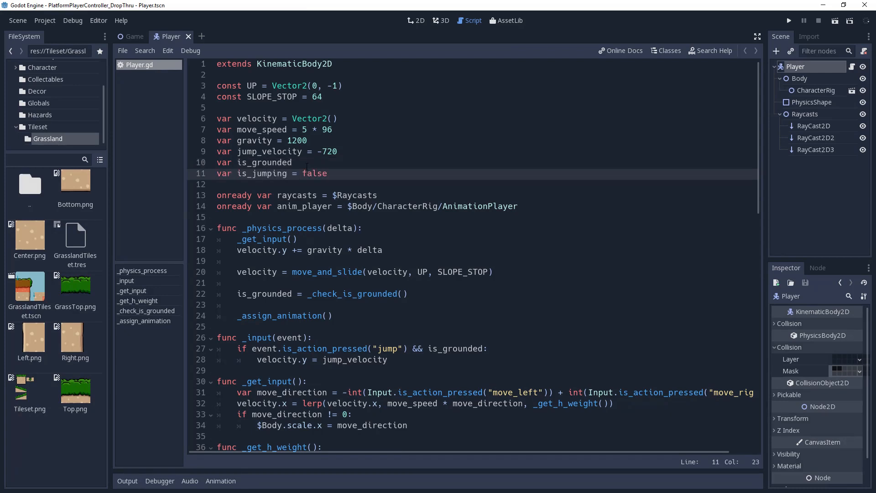
{"action": "left_click", "coordinate": [328, 173]}
{"action": "type", "text": " !"}
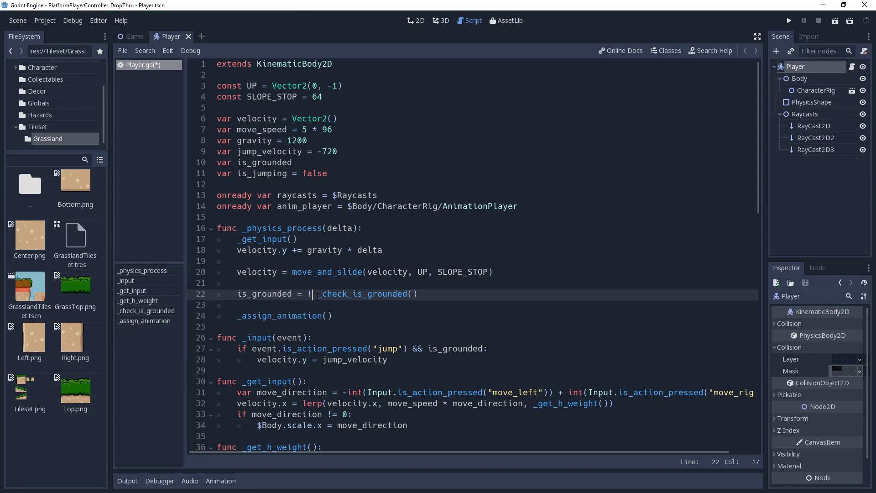
{"action": "type", "text": "is_jump"}
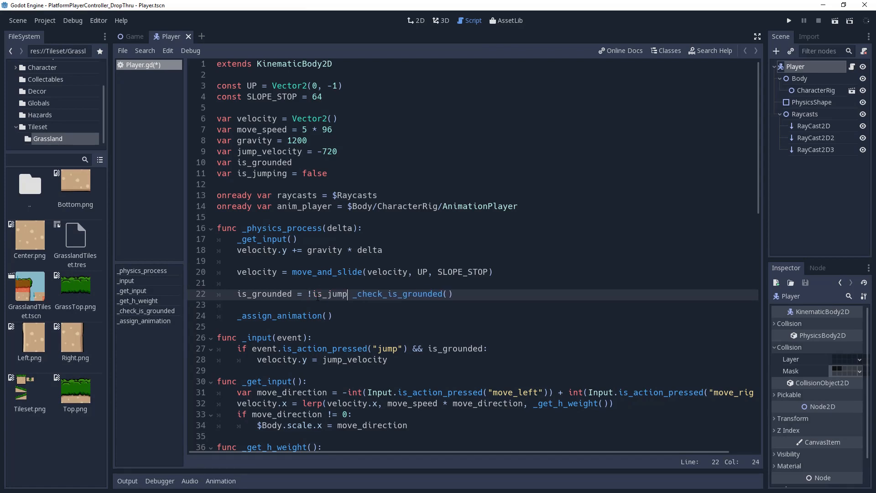
{"action": "type", "text": "ing &&"}
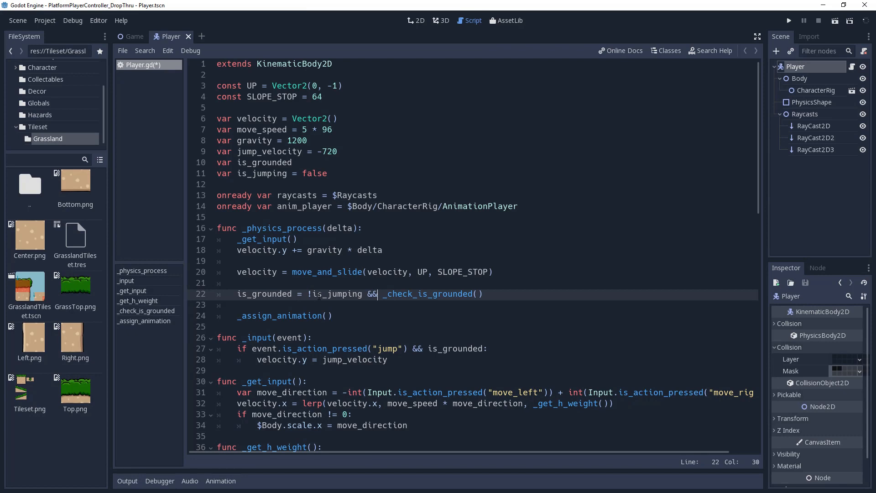
Reset is_jumping once velocity.y >= 0 and save Player.gd.
{"action": "scroll", "scroll_direction": "down", "scroll_amount": 3}
{"action": "type", "text": "is_jumping = true"}
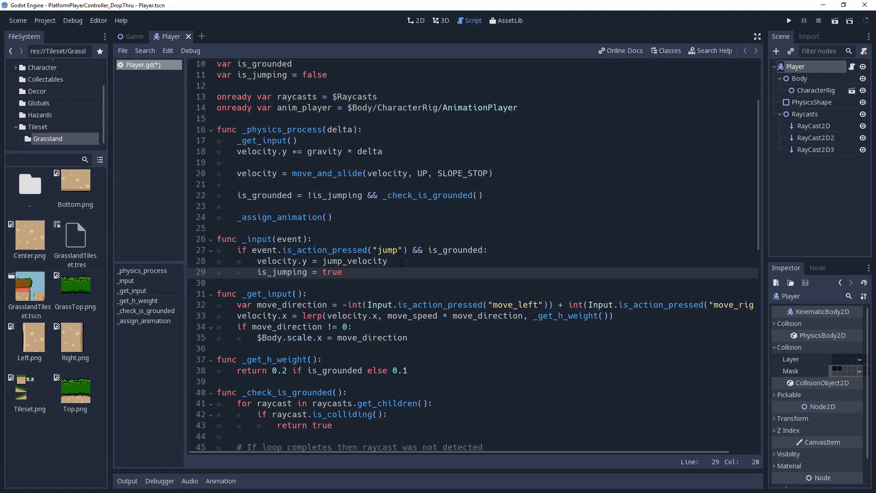
{"action": "scroll", "scroll_direction": "up", "scroll_amount": 3}
{"action": "type", "text": "if"}
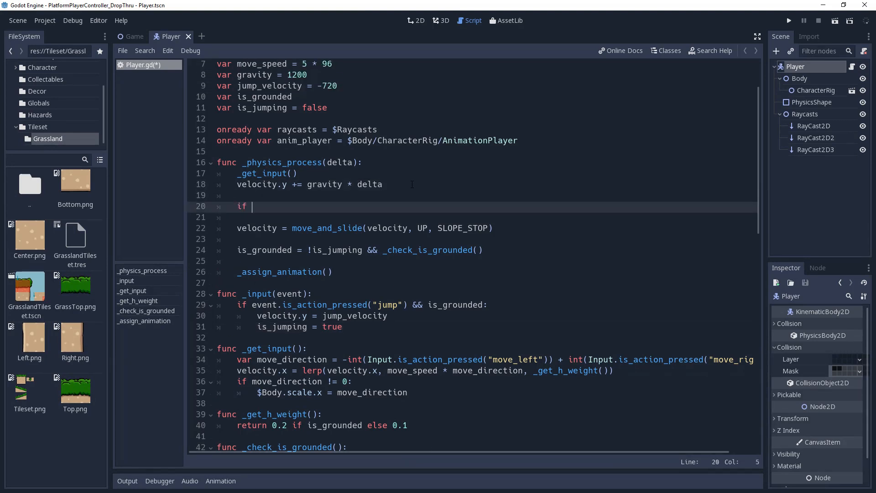
{"action": "type", "text": "is_jumping && veloc"}
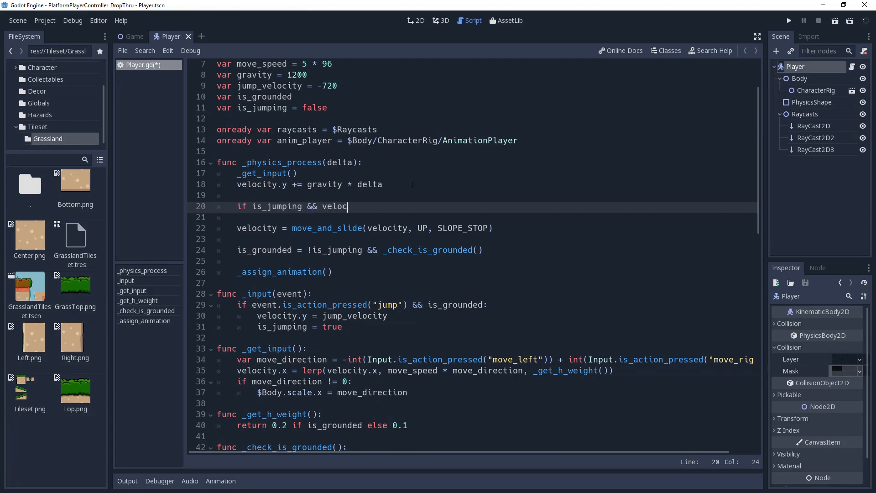
{"action": "type", "text": "ity.y >= 0:"}
{"action": "left_click", "coordinate": [473, 217]}
{"action": "type", "text": "is_jumping = false"}
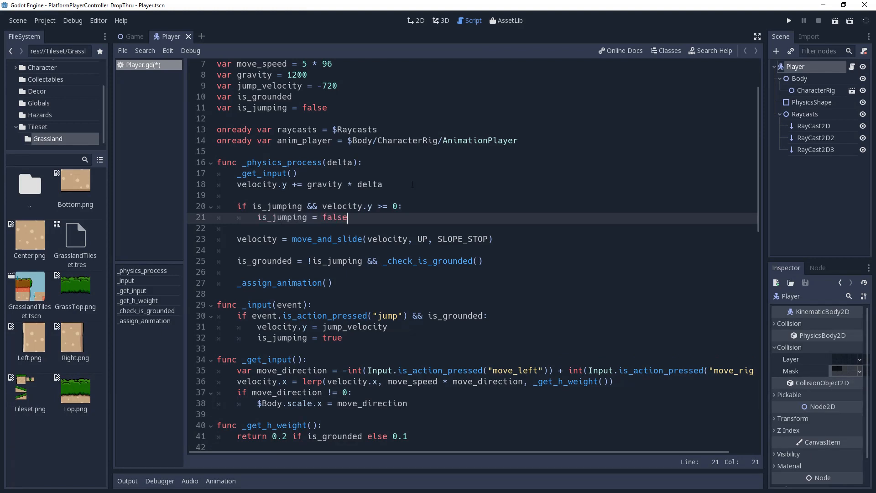
{"action": "key", "text": "ctrl+s"}
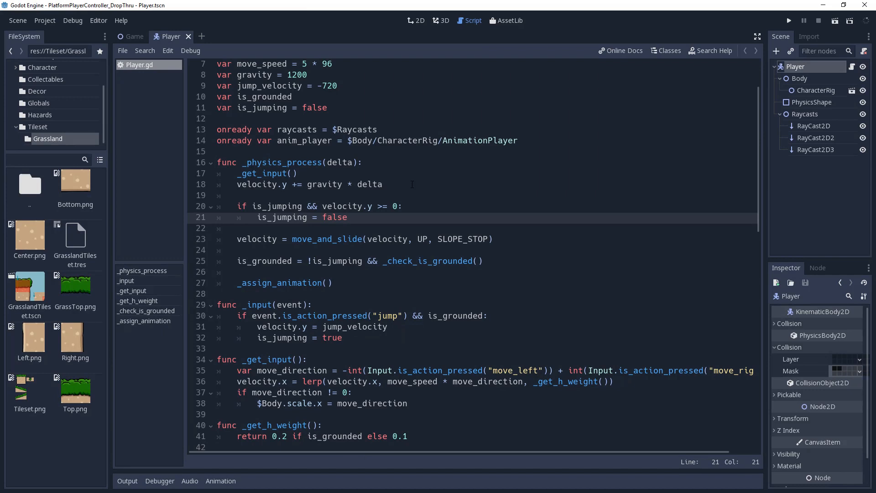
{"action": "left_click", "coordinate": [133, 36]}
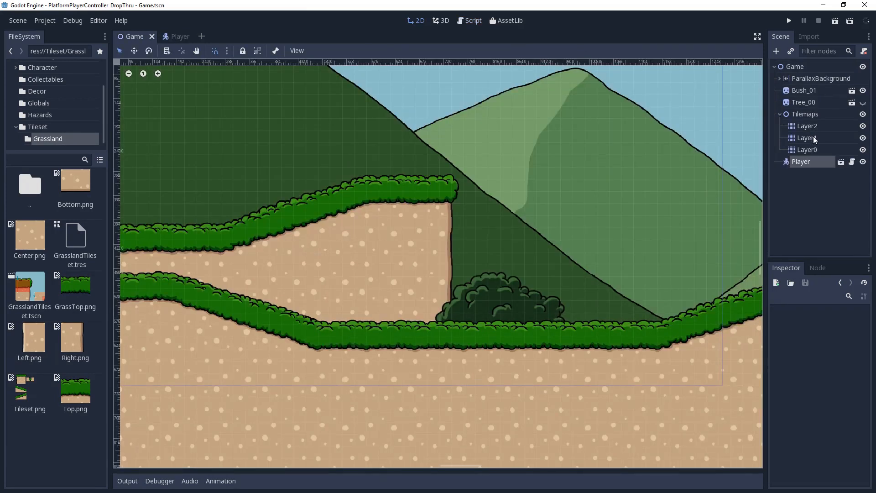
Change the Layer1 tilemap's Collision Layer bit.
{"action": "left_click", "coordinate": [807, 138]}
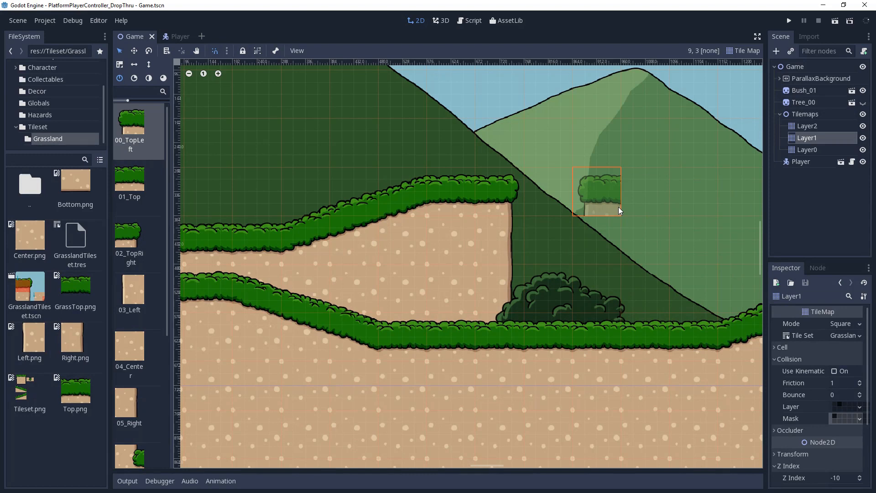
{"action": "left_click", "coordinate": [849, 406]}
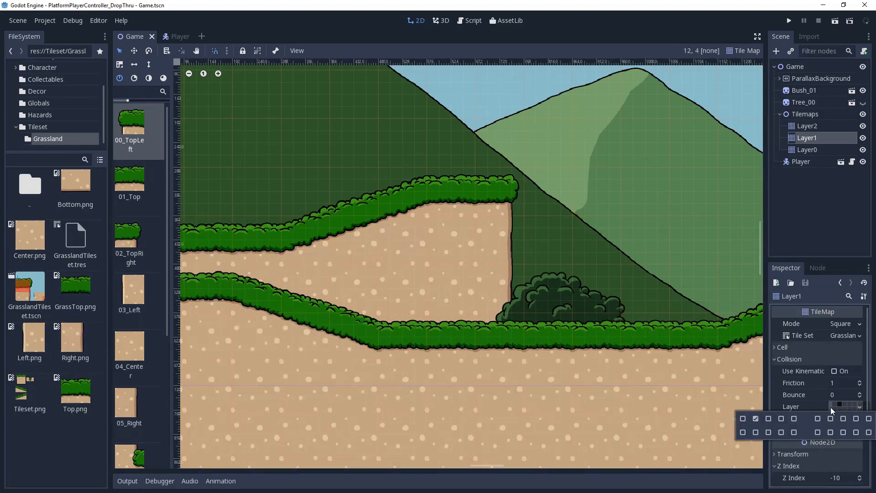
{"action": "left_click", "coordinate": [756, 419]}
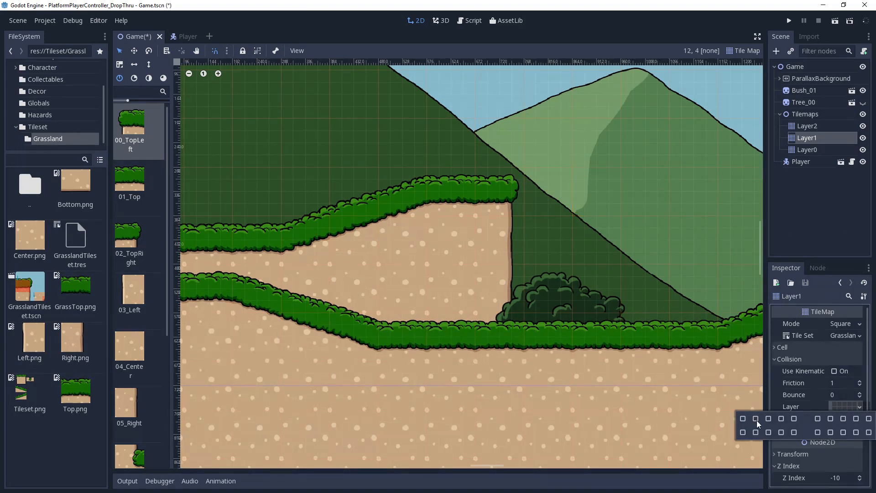
Change the Player's Collision Mask bit to match in Player.tscn.
{"action": "left_click", "coordinate": [170, 35]}
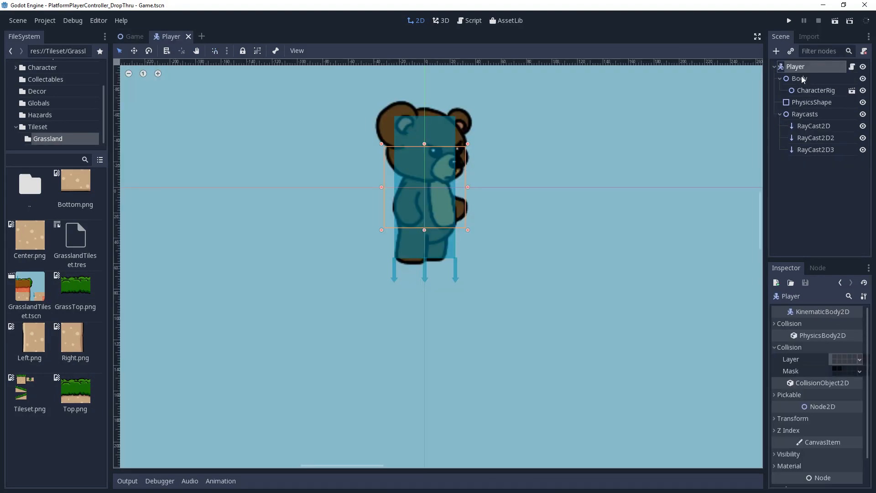
{"action": "left_click", "coordinate": [859, 358]}
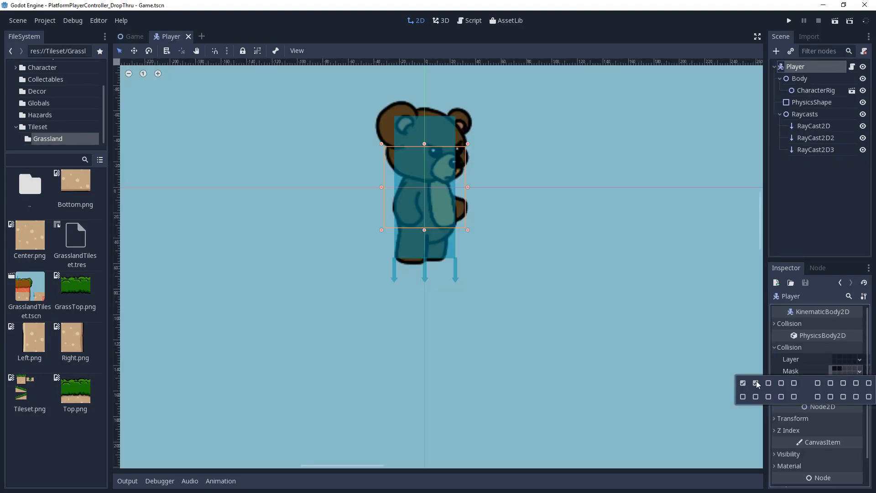
{"action": "left_click", "coordinate": [755, 383]}
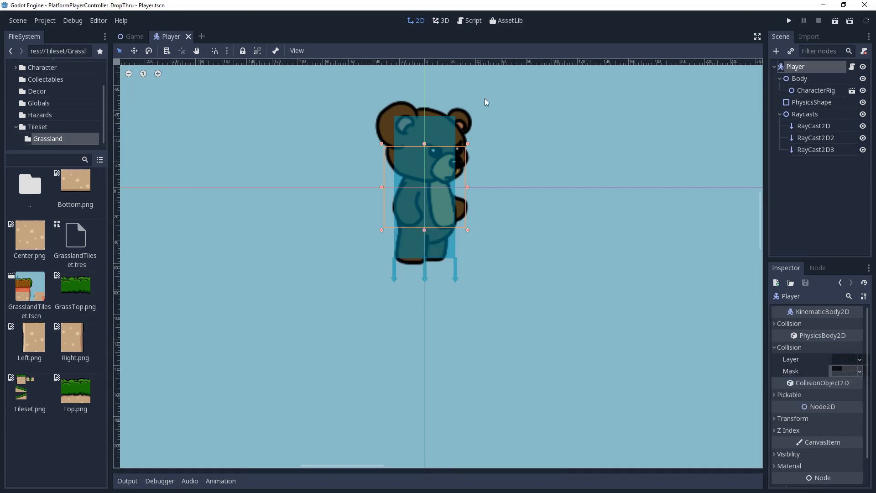
{"action": "left_click", "coordinate": [473, 20]}
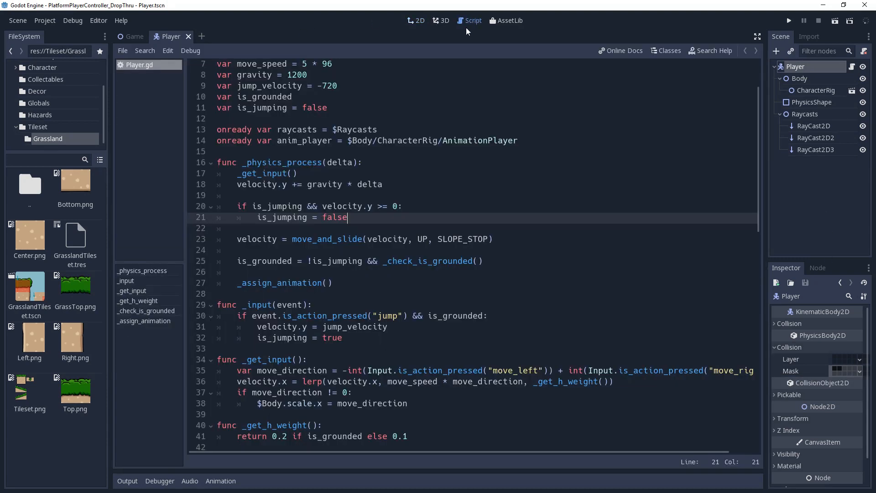
Add a 'down' action bound to the S key in the Input Map.
{"action": "left_click", "coordinate": [44, 20]}
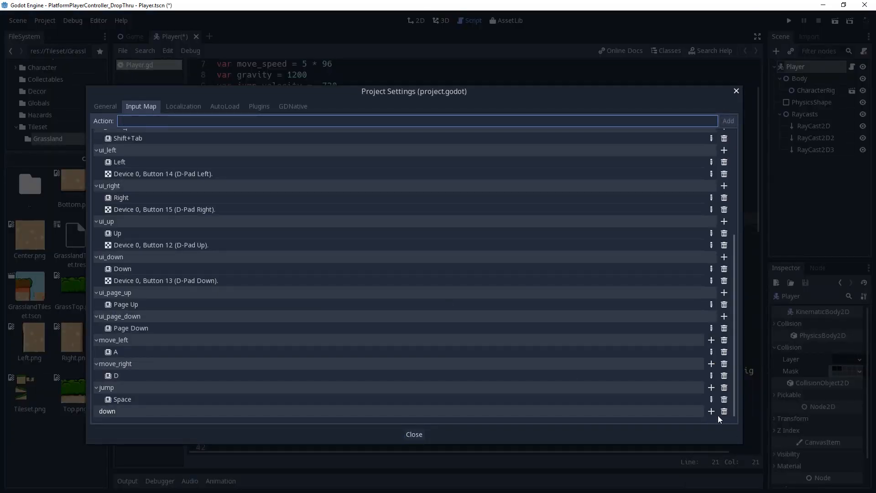
{"action": "left_click", "coordinate": [711, 411]}
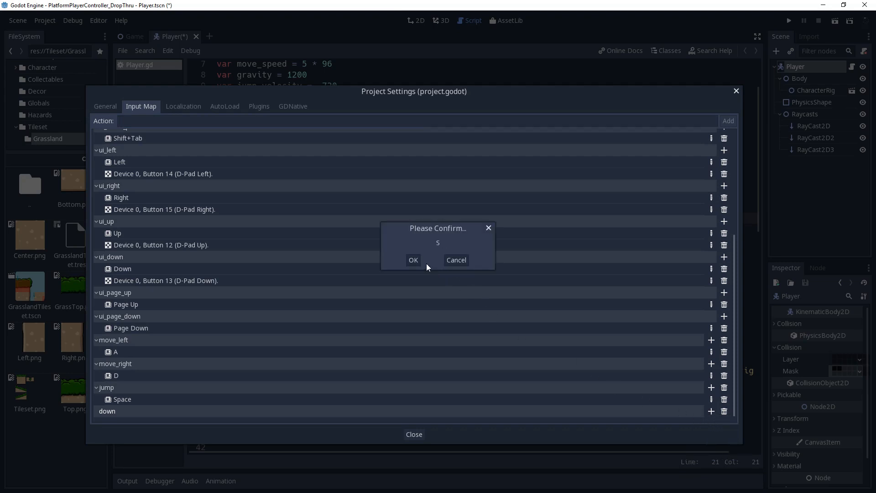
{"action": "left_click", "coordinate": [413, 260]}
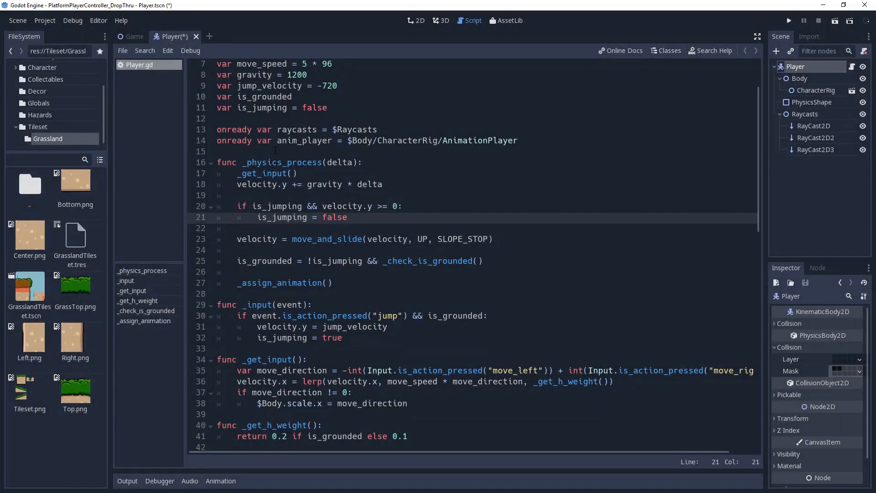
Insert 'if Input.is_action_pressed("down"):' in _input and begin set_collision_mask_bit( below.
{"action": "scroll", "scroll_direction": "down", "scroll_amount": 3}
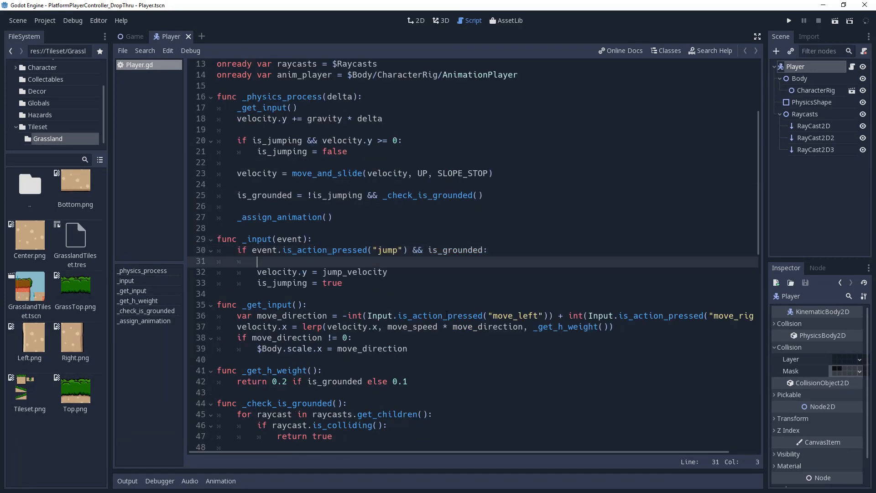
{"action": "type", "text": "if Input"}
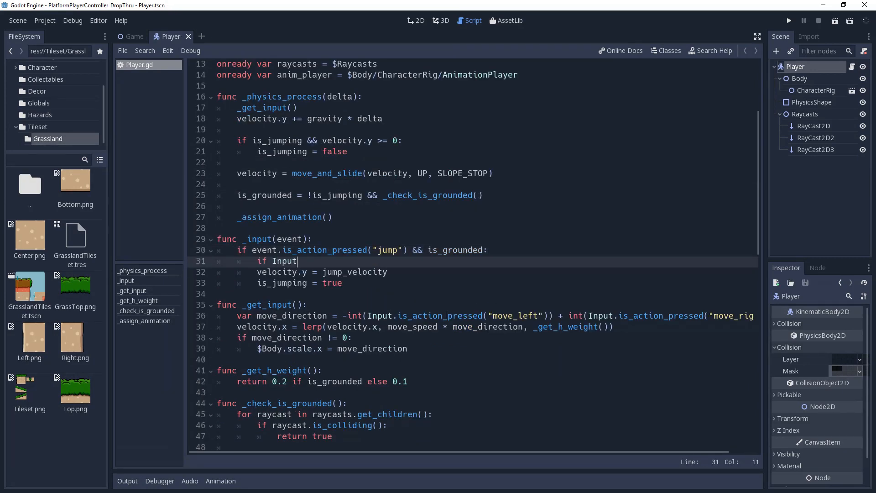
{"action": "type", "text": ".isaction_pressed(\"down\"):"}
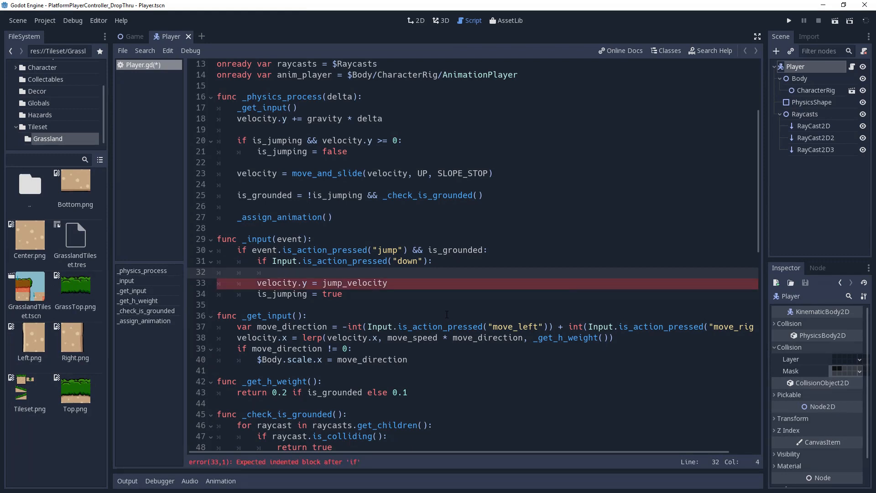
{"action": "left_click", "coordinate": [277, 272]}
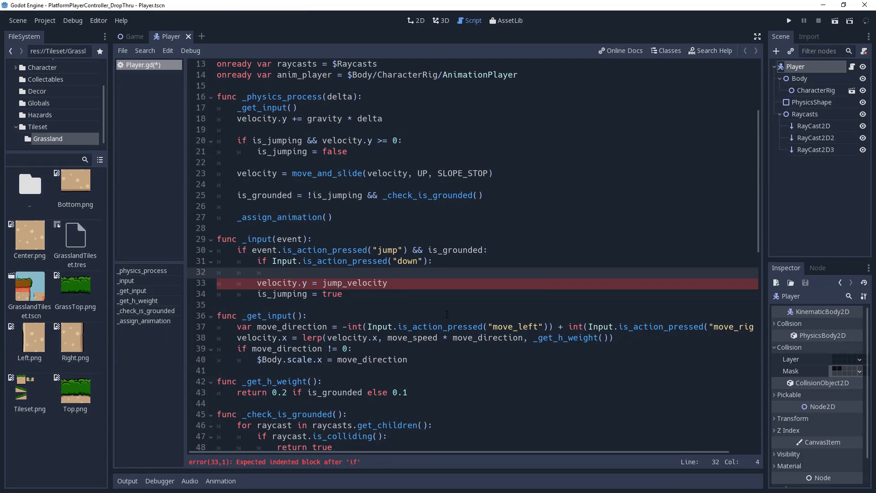
{"action": "type", "text": "set_collision_mask_bit("}
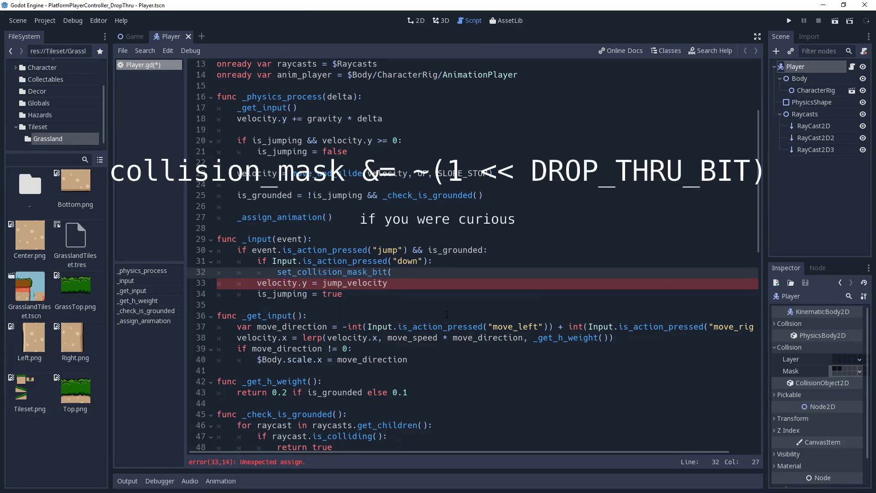
{"action": "left_click", "coordinate": [391, 272]}
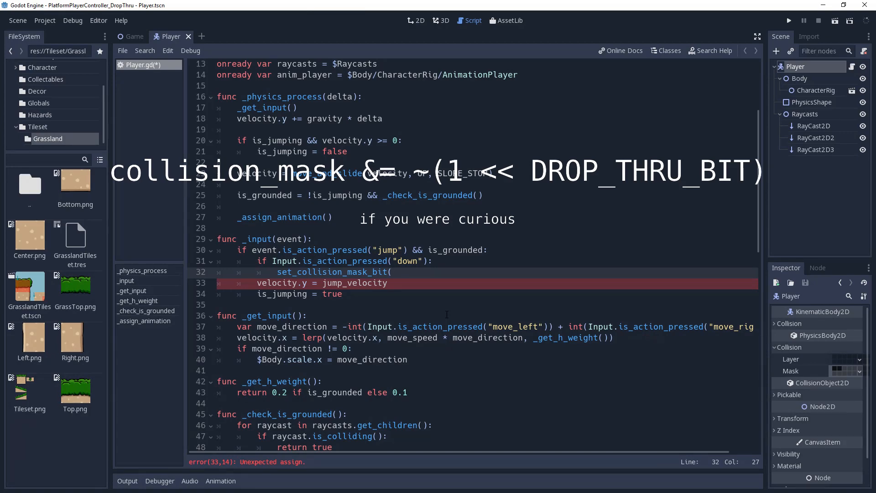
{"action": "scroll", "scroll_direction": "up", "scroll_amount": 3}
{"action": "type", "text": "const"}
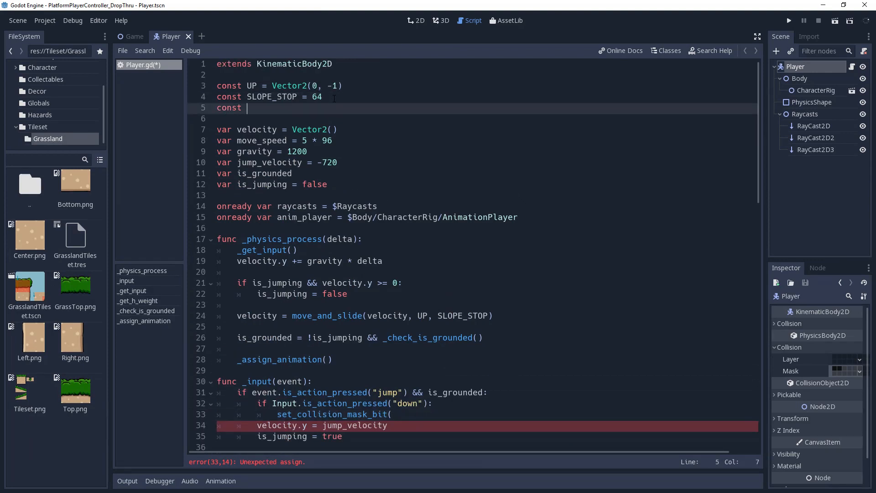
Declare const DROP_THRU_BIT = 1, clear that mask bit, and wrap the jump in else:.
{"action": "type", "text": "DROP_THRU_"}
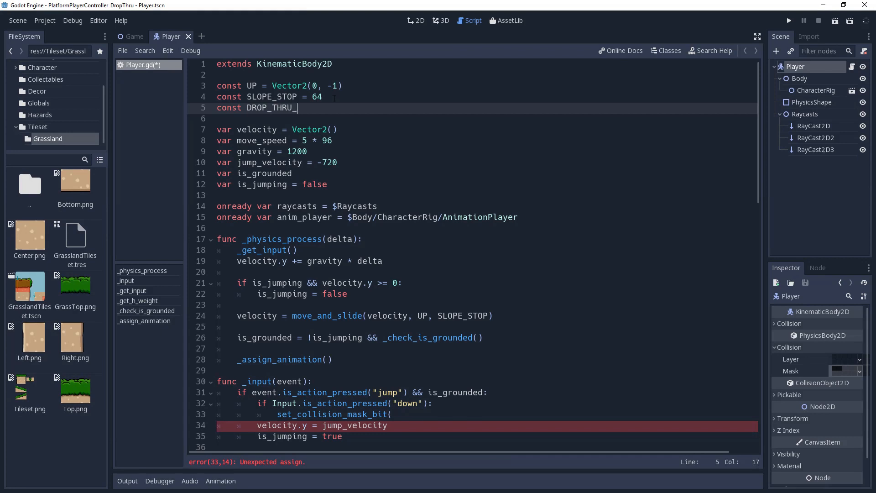
{"action": "type", "text": "BIT = 1"}
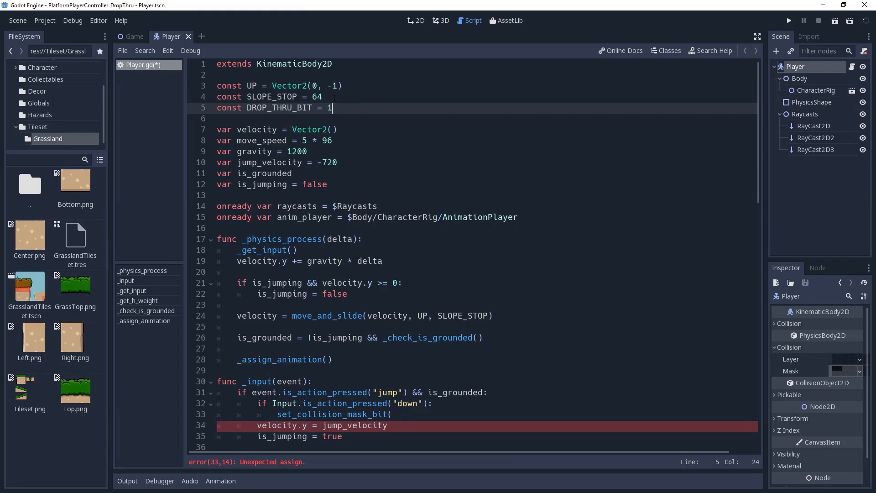
{"action": "type", "text": "DROP_THRU_BIT, false)"}
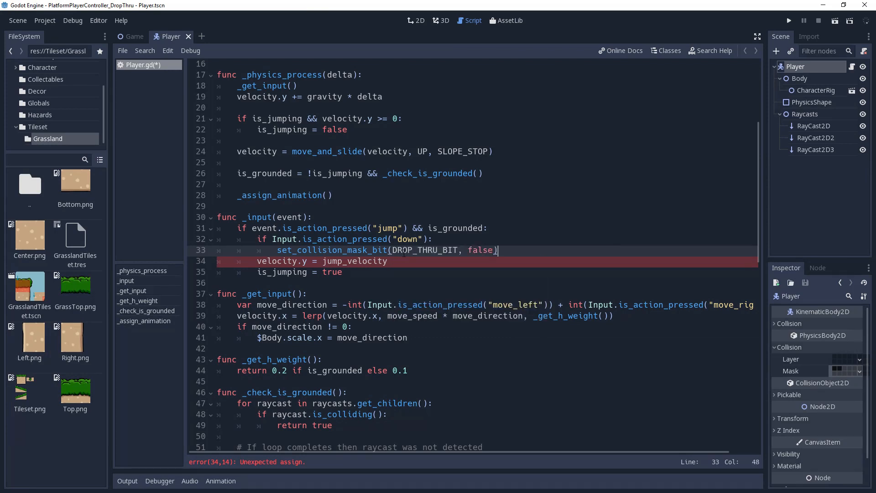
{"action": "type", "text": "else:"}
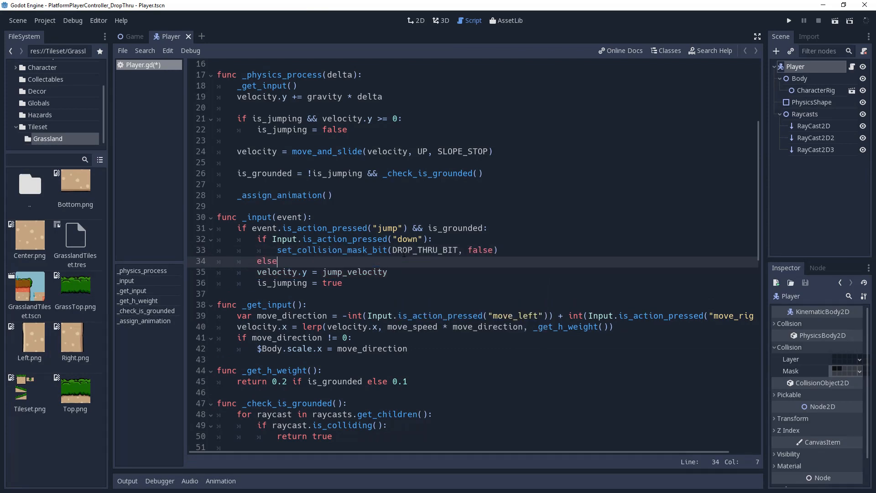
{"action": "type", "text": ":"}
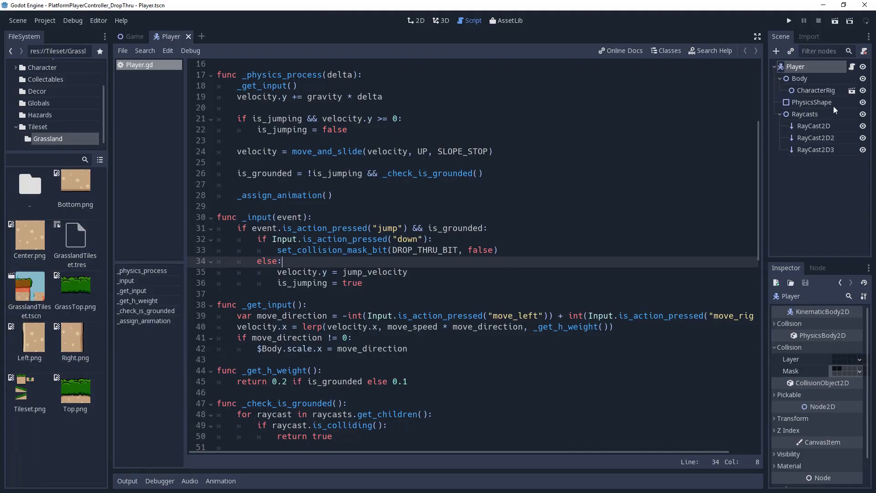
Add an Area2D to the Player with a RectangleShape2D CollisionShape2D (52, 8).
{"action": "left_click", "coordinate": [777, 51]}
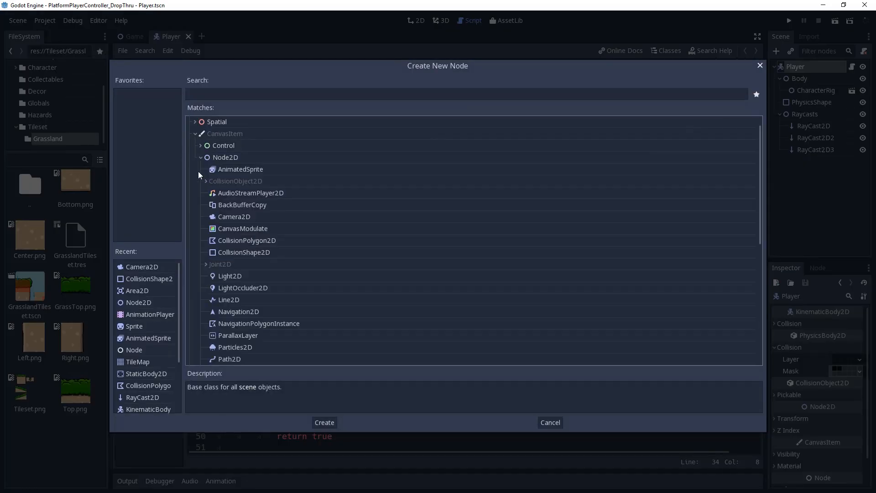
{"action": "left_click", "coordinate": [324, 422]}
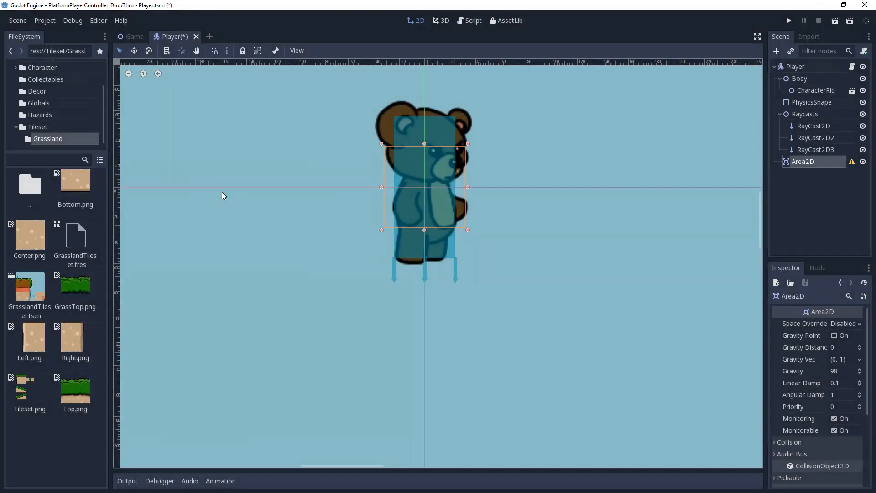
{"action": "scroll", "scroll_direction": "down", "scroll_amount": 3}
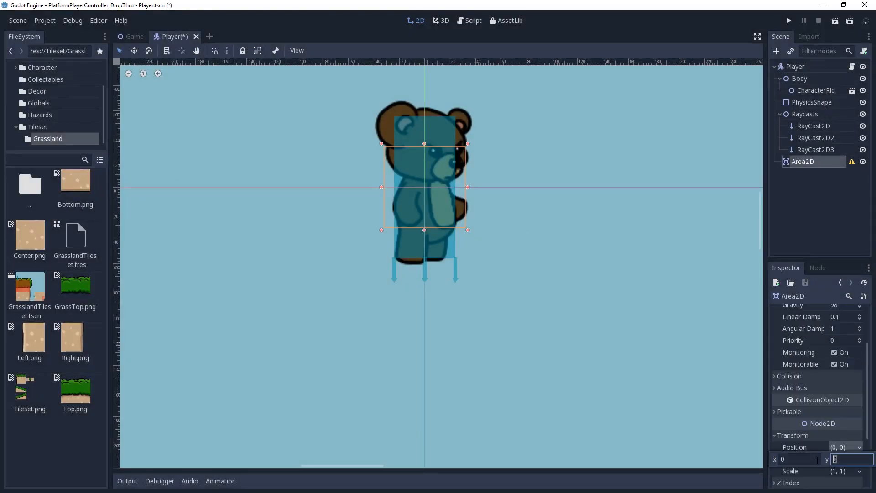
{"action": "right_click", "coordinate": [803, 161]}
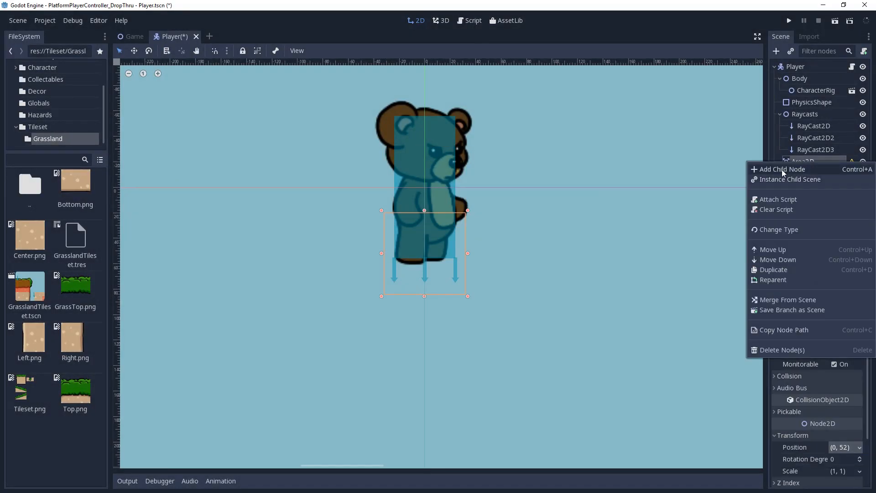
{"action": "left_click", "coordinate": [781, 169]}
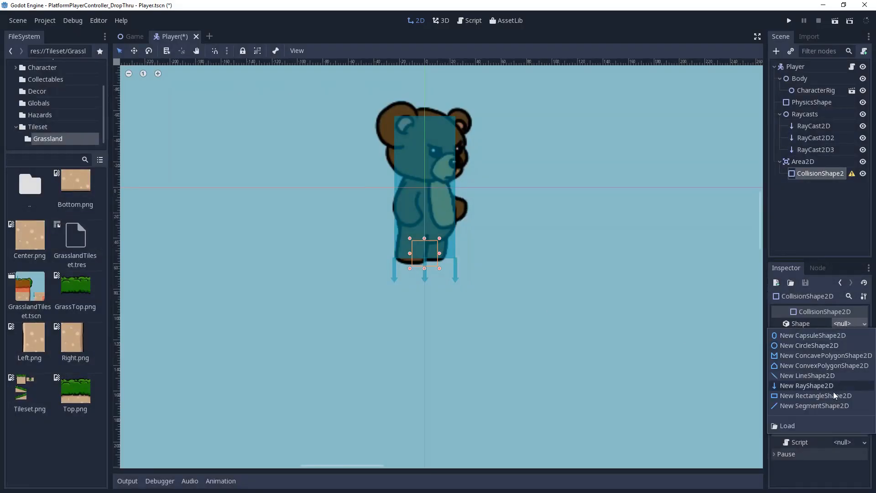
{"action": "left_click", "coordinate": [816, 395]}
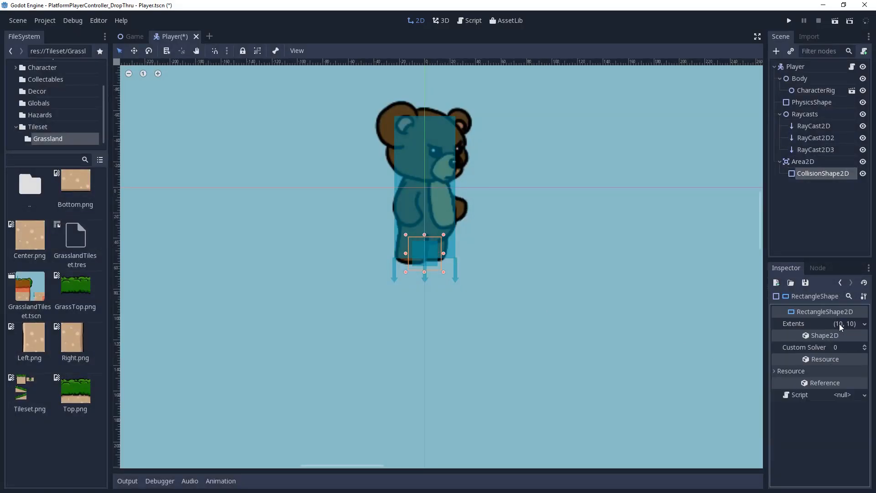
{"action": "left_click", "coordinate": [844, 324]}
{"action": "type", "text": "24"}
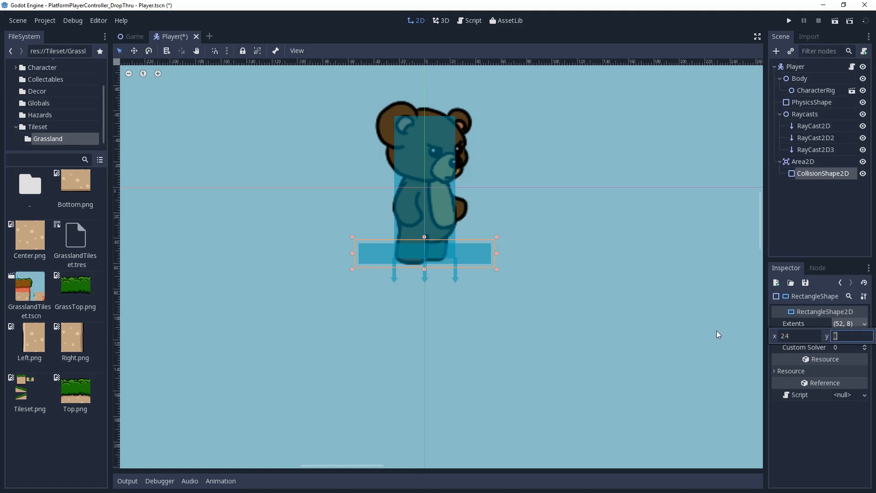
Set the Area2D's collision mask and start connecting its body_exited signal.
{"action": "left_click", "coordinate": [804, 162]}
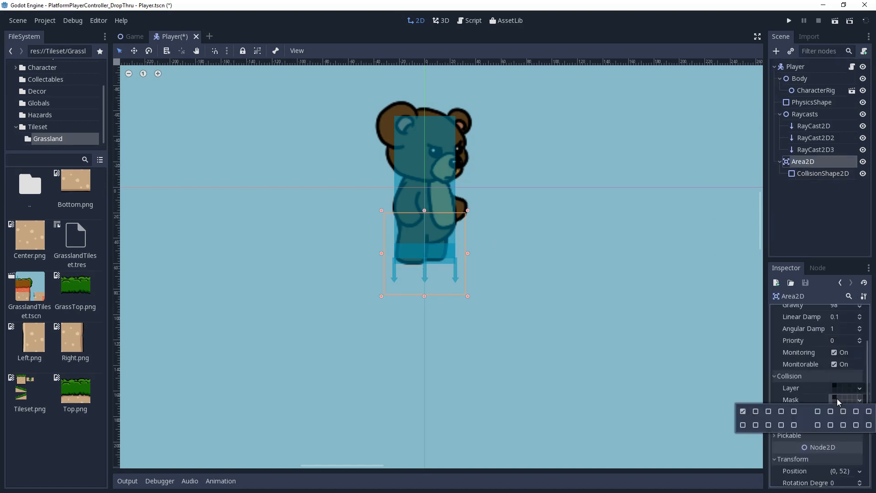
{"action": "left_click", "coordinate": [839, 388]}
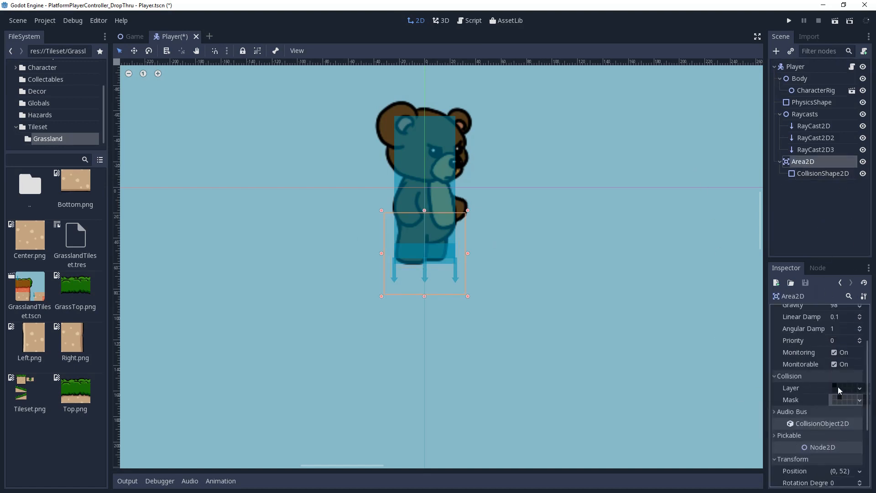
{"action": "left_click", "coordinate": [818, 268]}
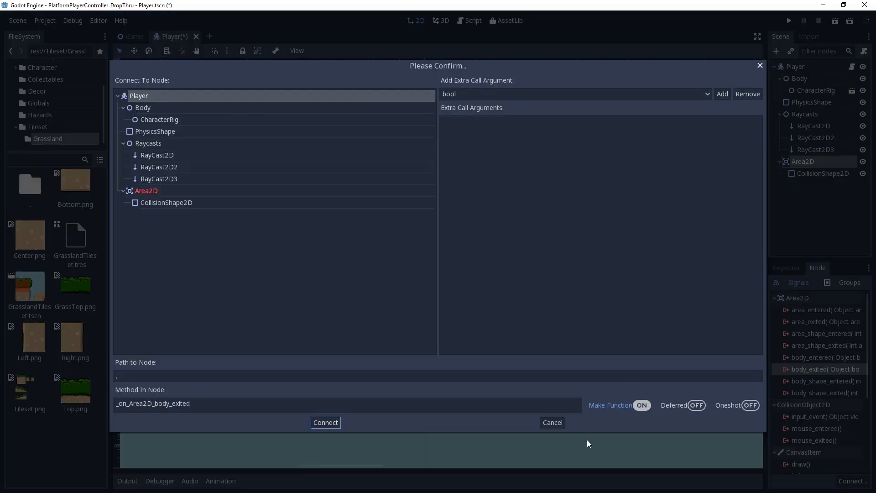
Add _on_Area2D_body_exited calling set_collision_mask_bit(DROP_THRU_BIT, true), then run the game.
{"action": "left_click", "coordinate": [326, 421]}
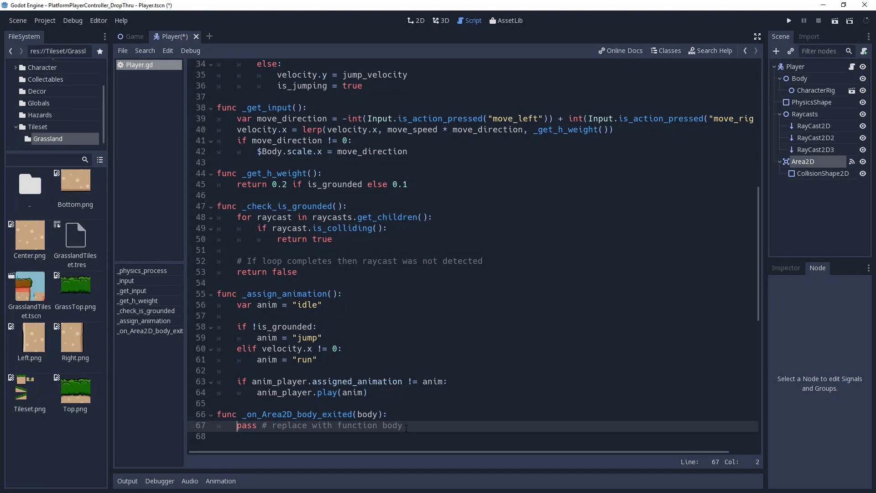
{"action": "type", "text": "set_"}
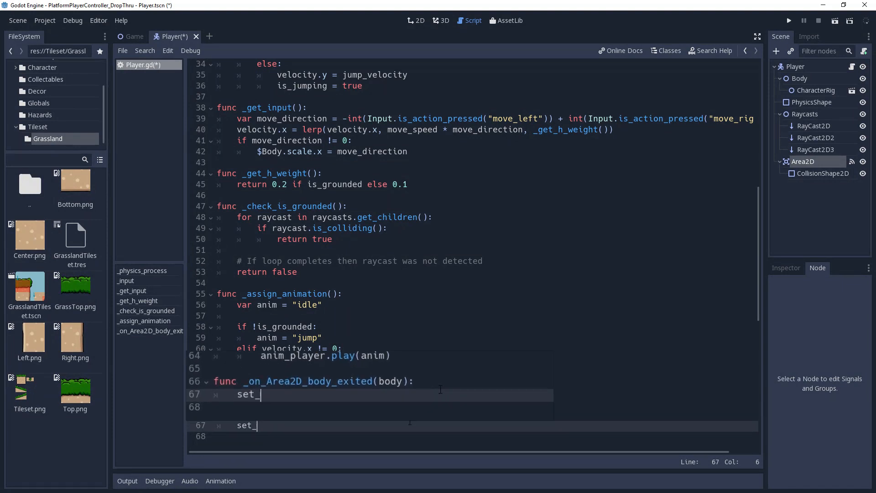
{"action": "type", "text": "collision_mask_bit(DROP_THRU_BIT, true"}
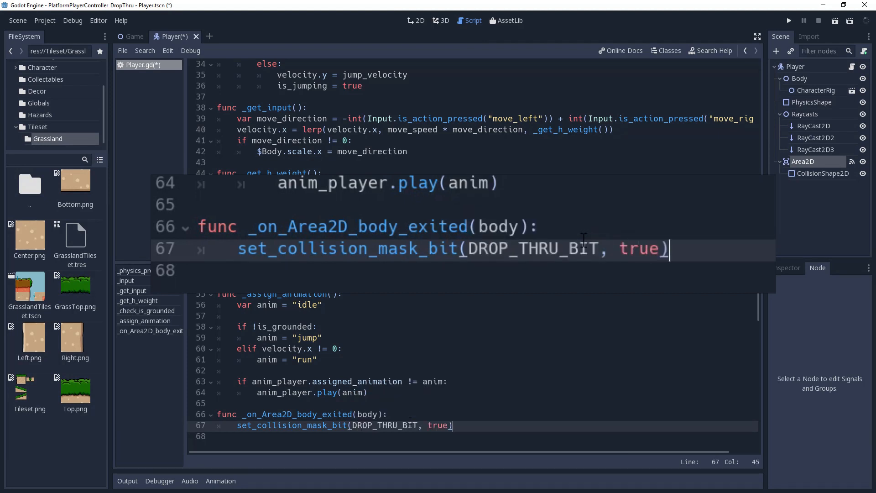
{"action": "left_click", "coordinate": [789, 21]}
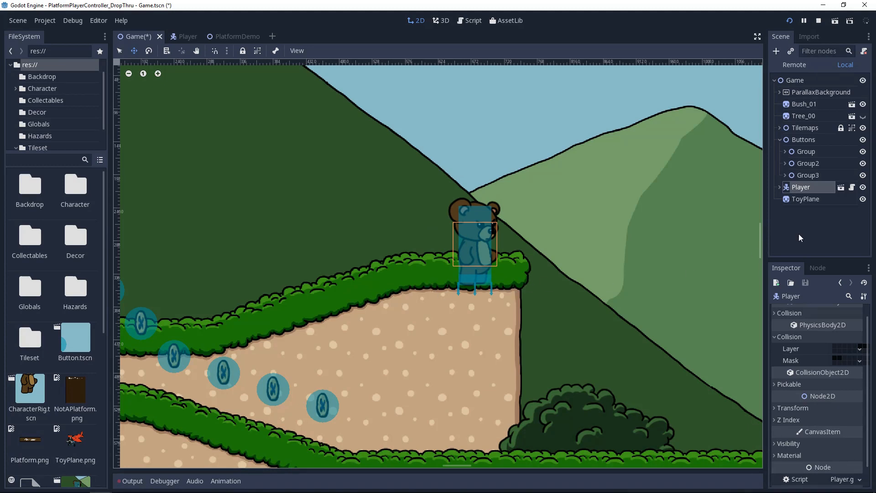
Move the ToyPlane up over the hillside beside the bear in the Game scene.
{"action": "left_click", "coordinate": [806, 199]}
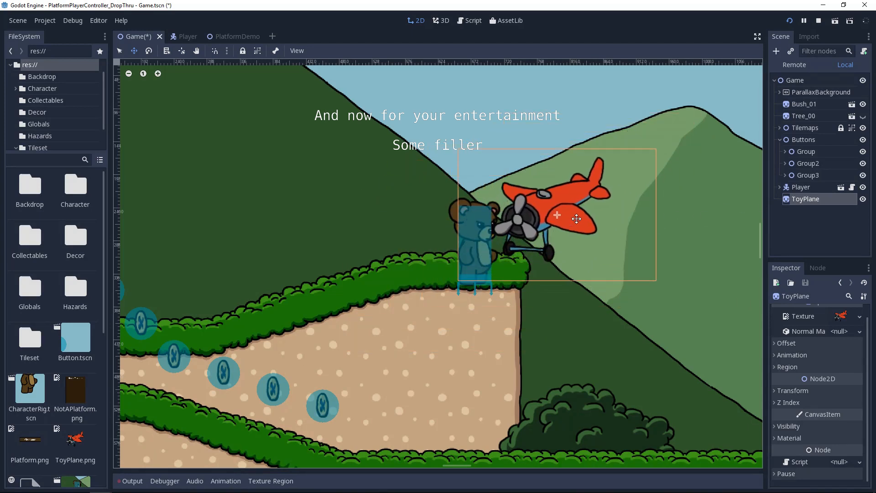
{"action": "left_click", "coordinate": [802, 187]}
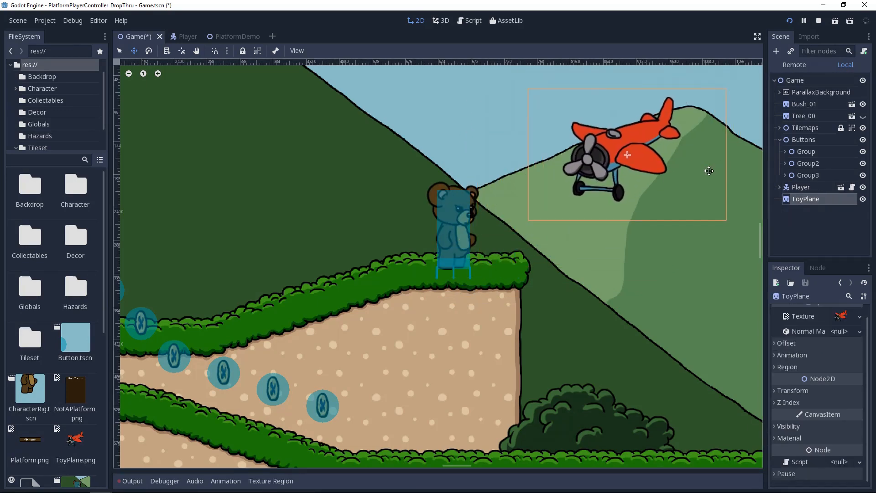
{"action": "left_click", "coordinate": [801, 187]}
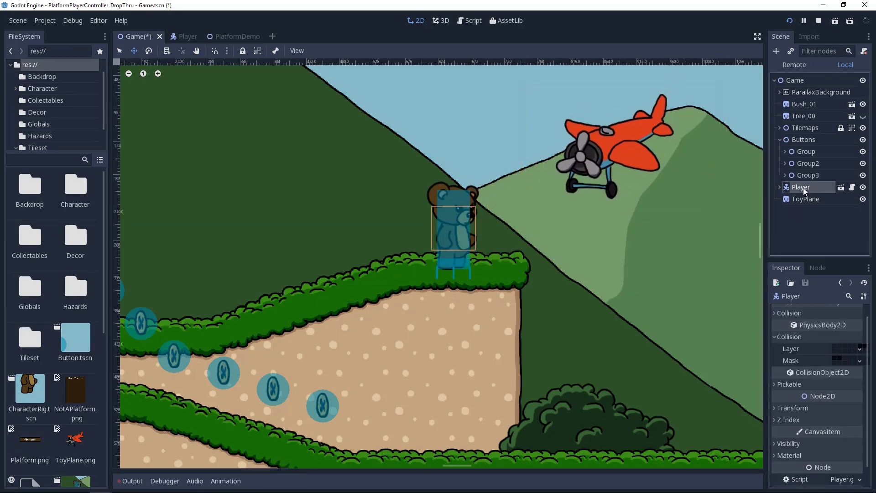
{"action": "left_click", "coordinate": [806, 199]}
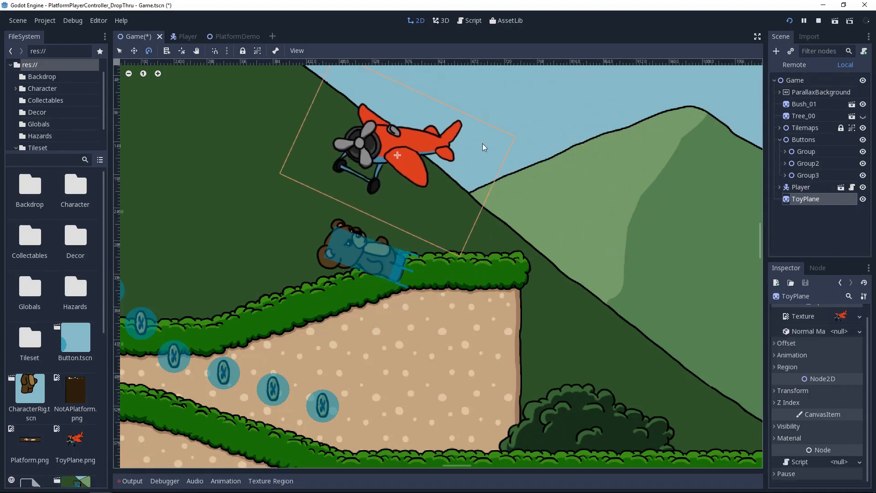
{"action": "left_click", "coordinate": [172, 35]}
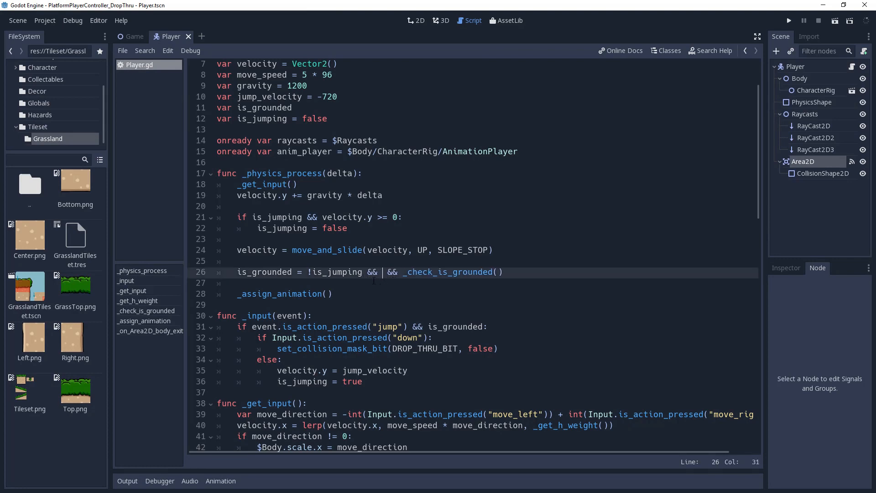
Prefix _check_is_grounded() on line 26 with get_collision_mask_bit(DROP_THRU_BIT) &&, then run the game.
{"action": "type", "text": "get_collision_mask_bit(DROP"}
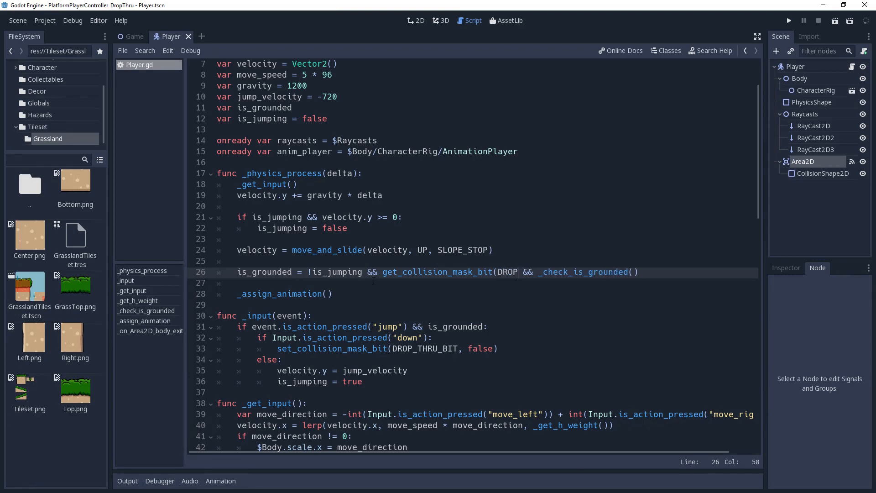
{"action": "type", "text": "_THRU_BIT)"}
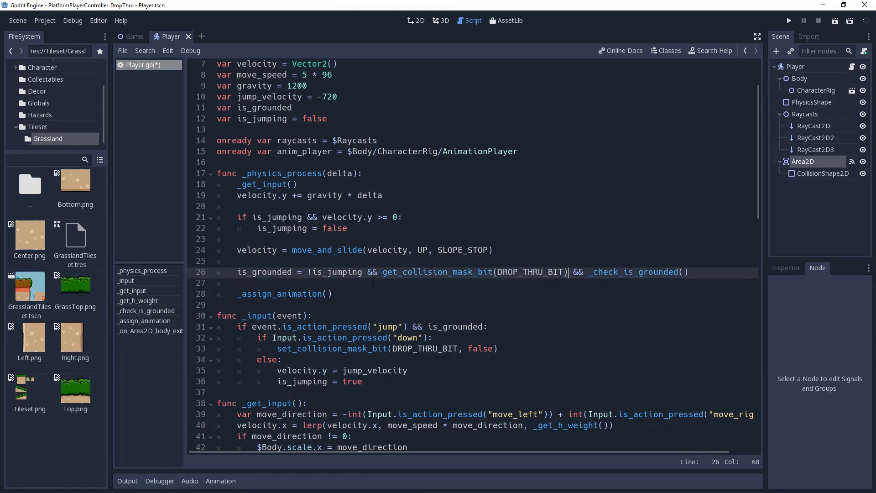
{"action": "left_click", "coordinate": [789, 20]}
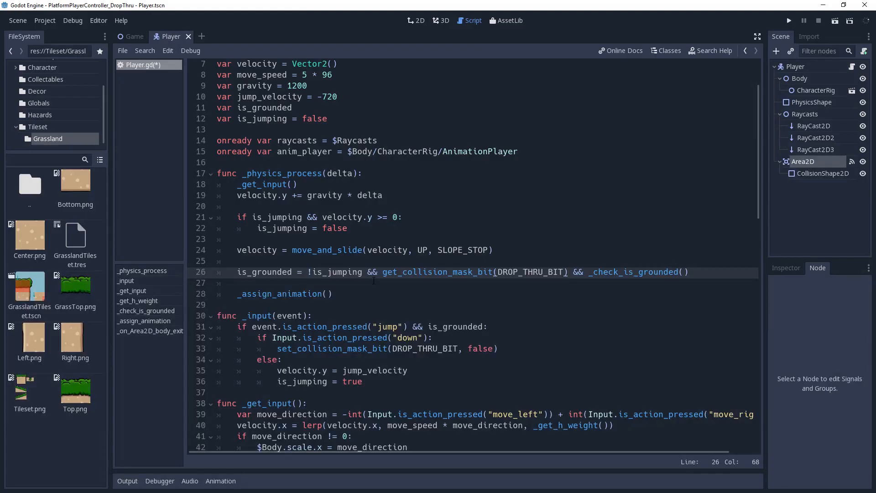
{"action": "left_click", "coordinate": [567, 271]}
{"action": "type", "text": "Drop"}
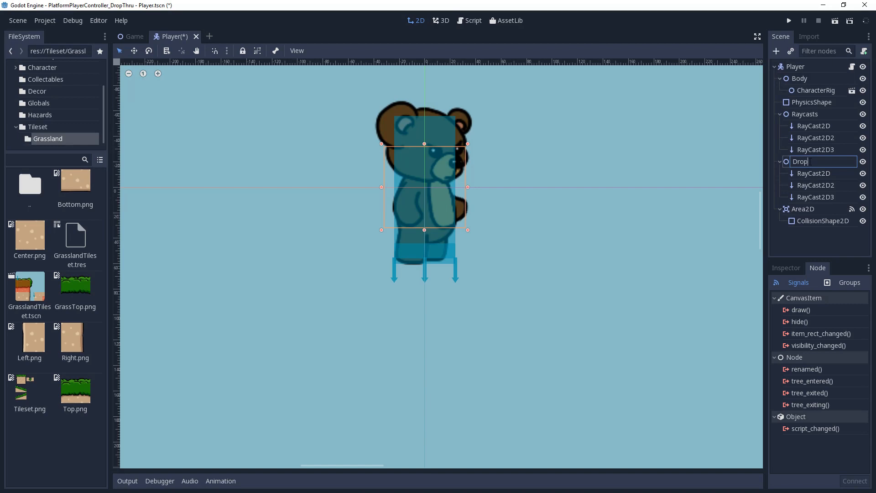
Rename the duplicated raycast group DropThruRaycasts and inspect its second and third raycasts.
{"action": "type", "text": "ThruRaycasts"}
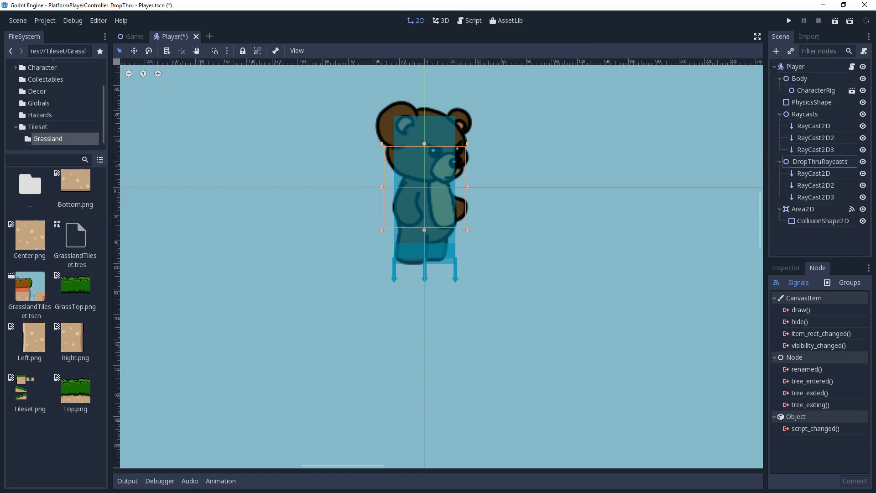
{"action": "left_click", "coordinate": [817, 185]}
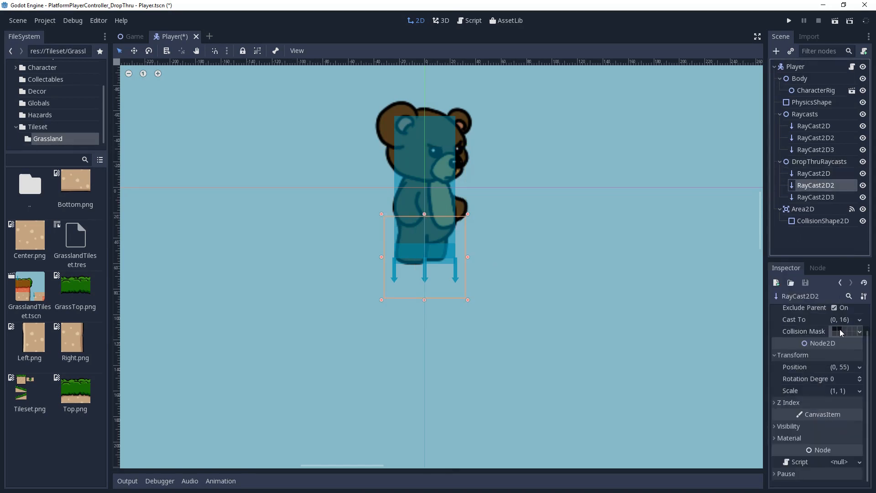
{"action": "left_click", "coordinate": [817, 197]}
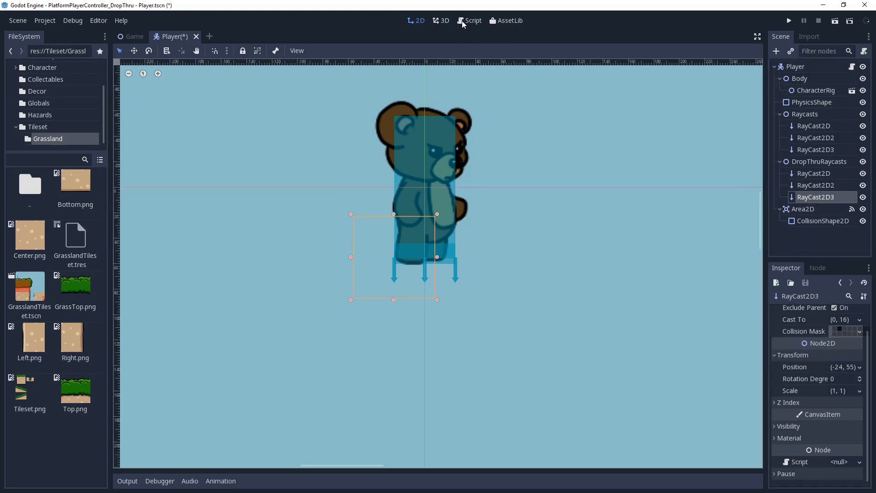
Change the signature to _check_is_grounded(raycasts = self.raycasts) in Player.gd.
{"action": "left_click", "coordinate": [472, 20]}
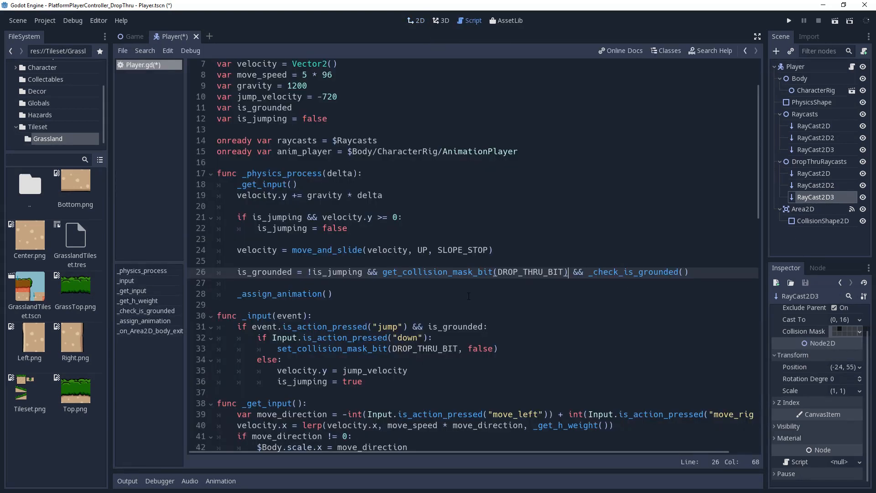
{"action": "scroll", "scroll_direction": "down", "scroll_amount": 3}
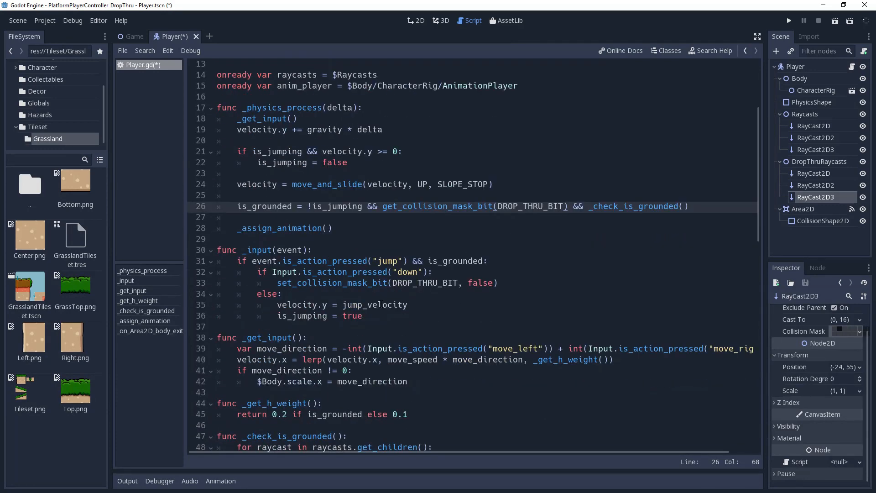
{"action": "scroll", "scroll_direction": "down", "scroll_amount": 3}
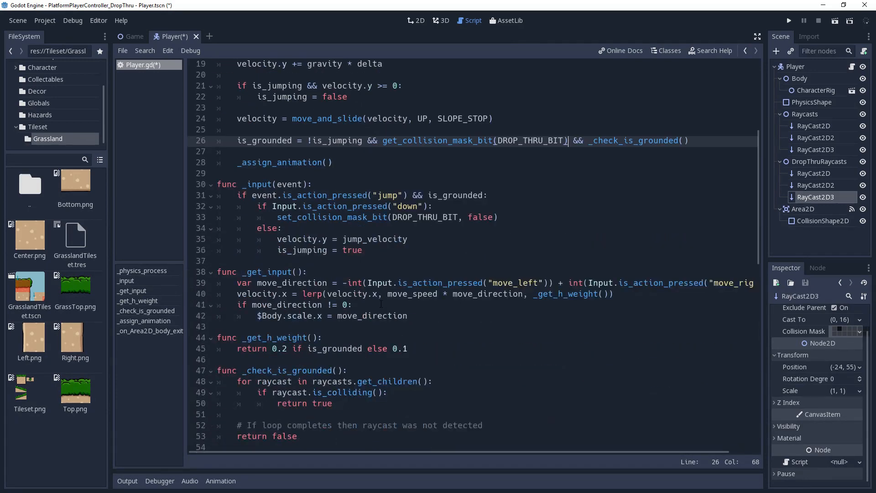
{"action": "scroll", "scroll_direction": "down", "scroll_amount": 3}
{"action": "type", "text": "r"}
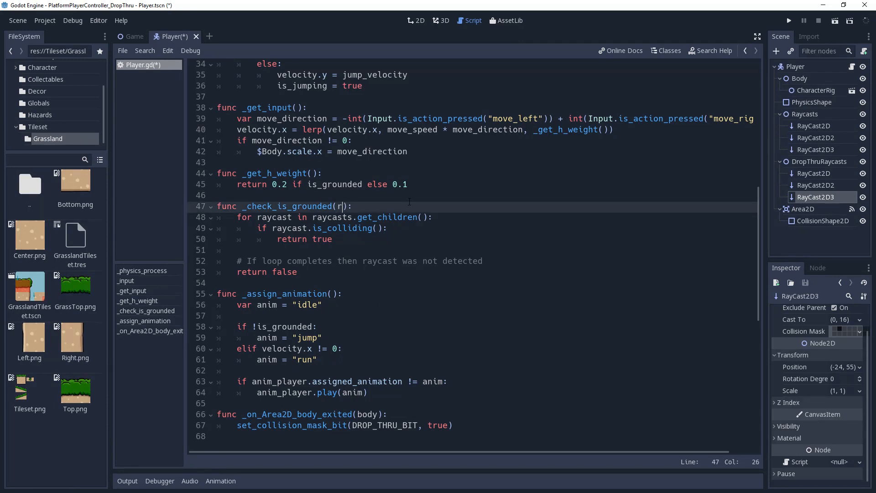
{"action": "type", "text": "aycasts"}
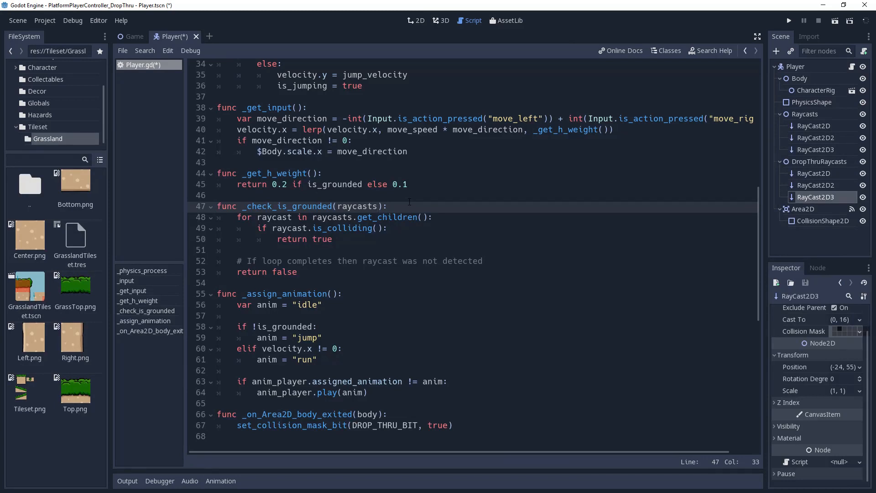
{"action": "type", "text": "= self.raycasts"}
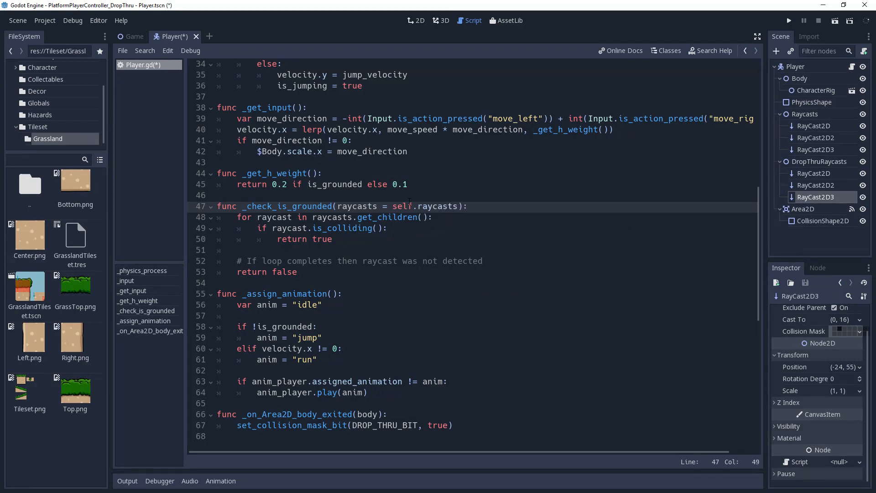
{"action": "scroll", "scroll_direction": "up", "scroll_amount": 3}
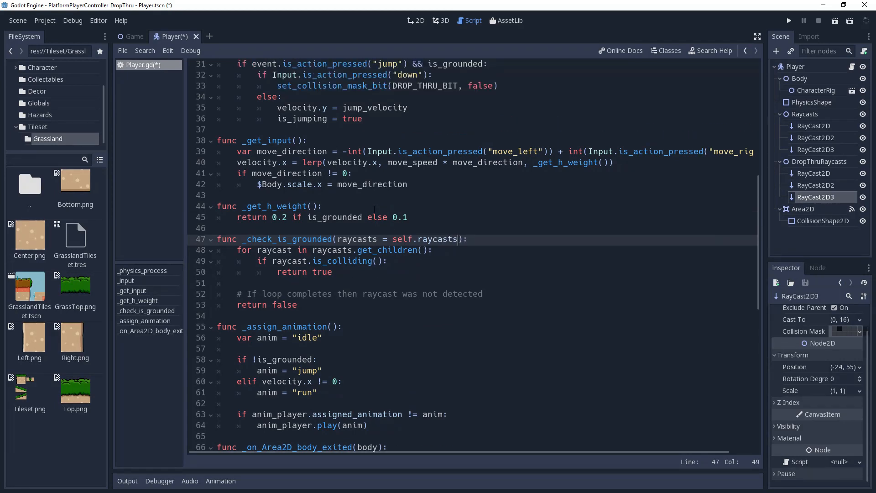
{"action": "scroll", "scroll_direction": "up", "scroll_amount": 3}
{"action": "type", "text": "if"}
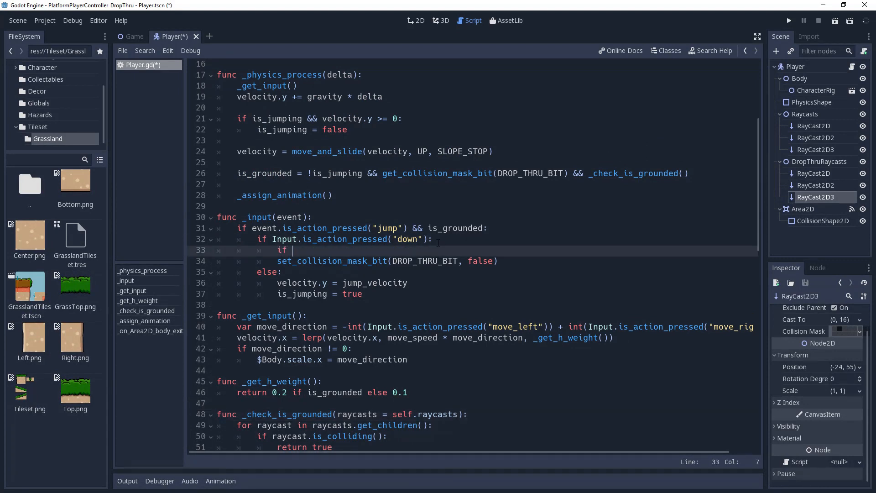
Guard the drop-through mask clear with if _check_is_grounded($DropThruRaycasts):, then run the game.
{"action": "type", "text": "_i"}
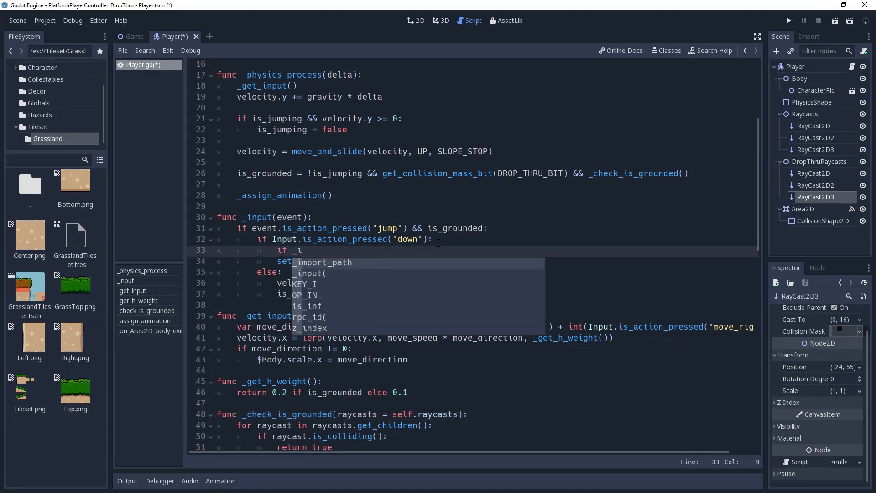
{"action": "type", "text": "check_is_grounded"}
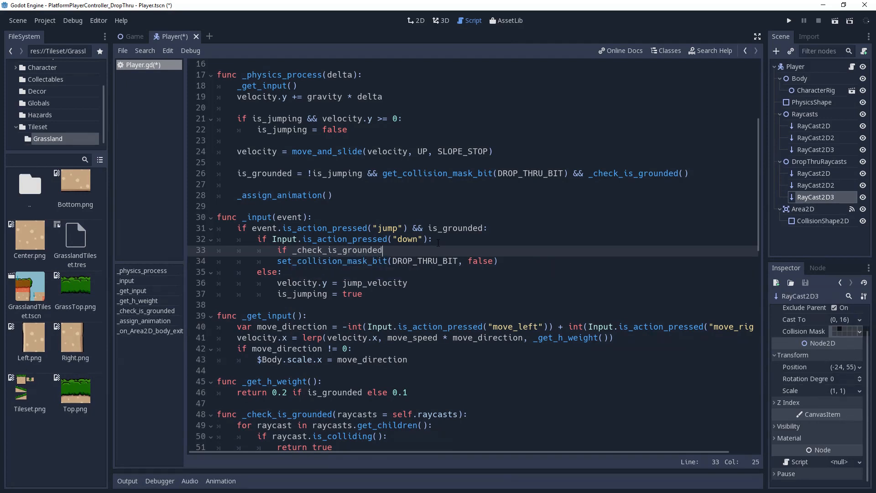
{"action": "type", "text": "($DropThruRaycasts):"}
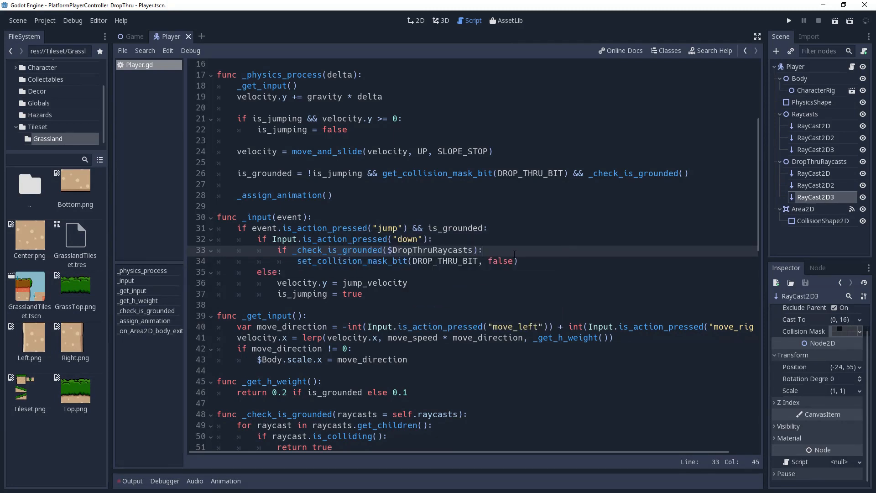
{"action": "left_click", "coordinate": [789, 20]}
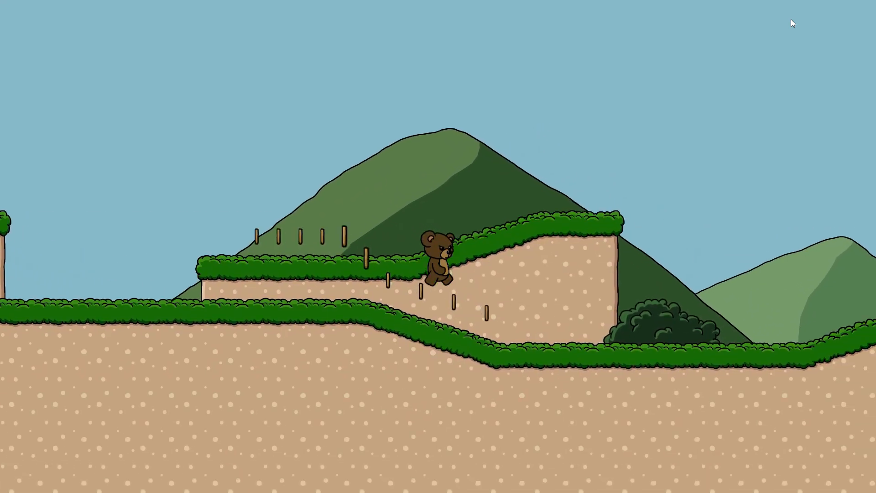
Walk the bear right across the grassy platforms.
{"action": "key", "text": "Right"}
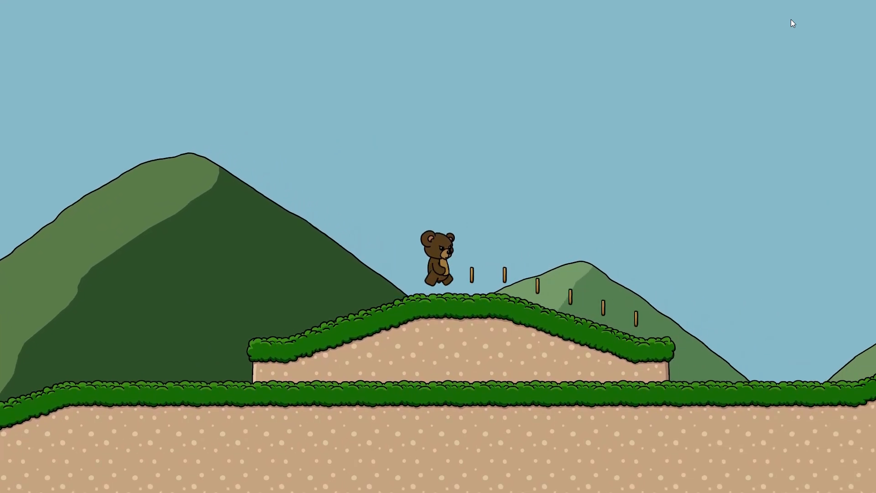